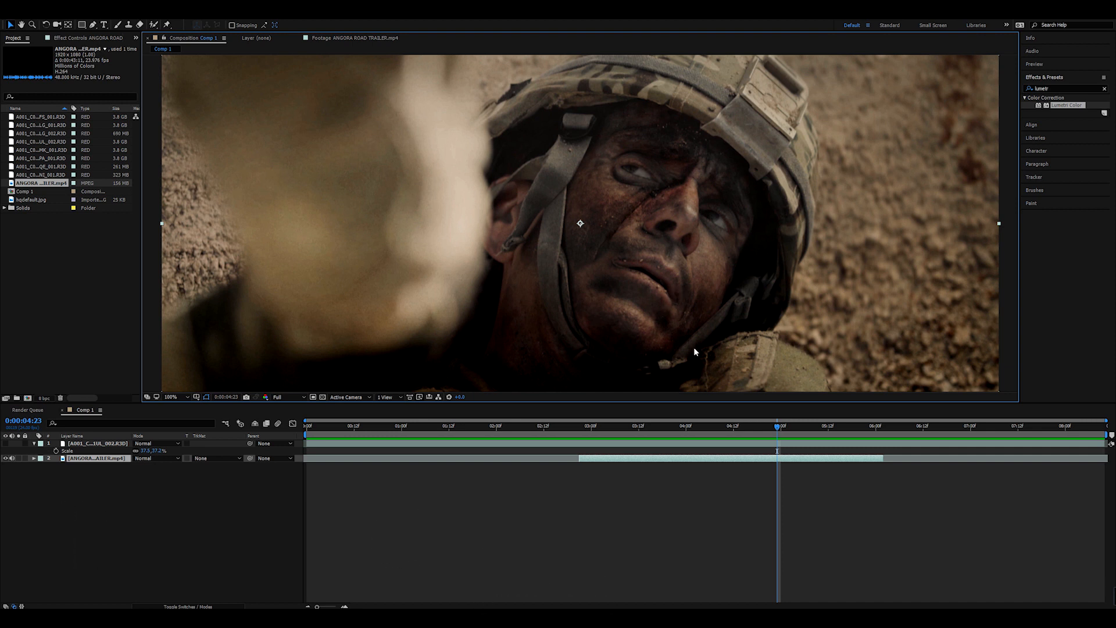
mouse_move(614, 322)
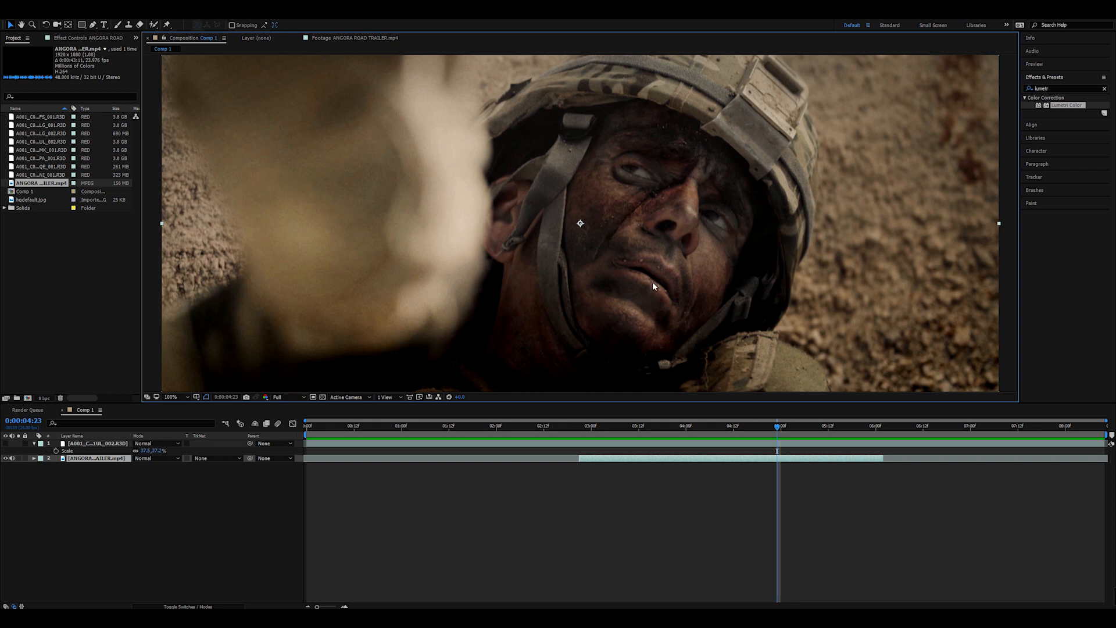
mouse_move(594, 435)
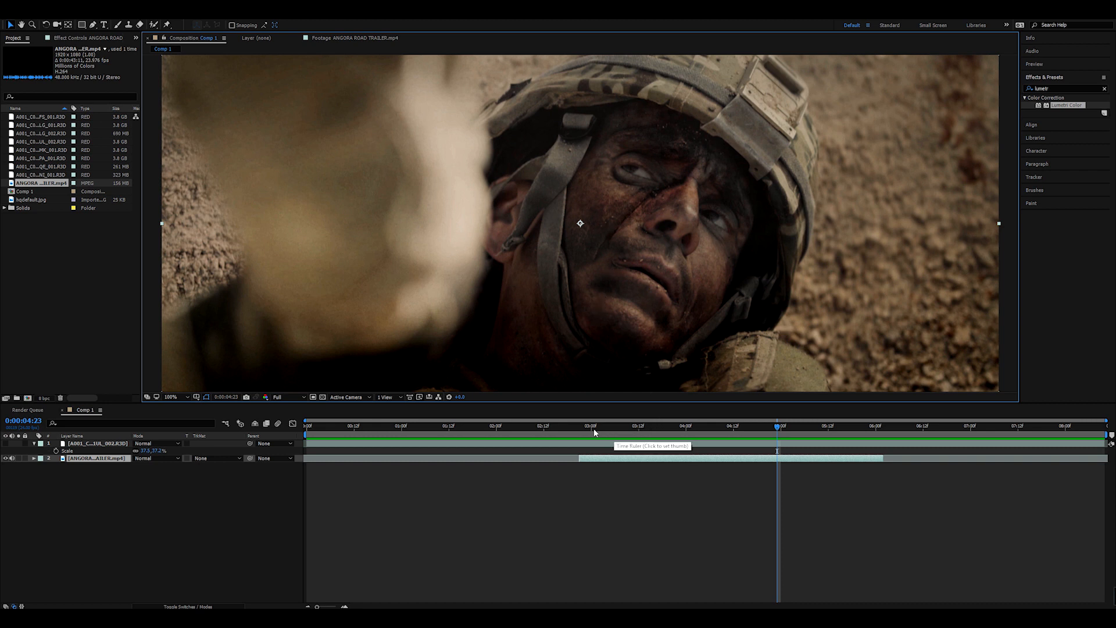
Apply Lumetri Color on a new adjustment layer and deepen the blacks under Basic Correction.
left_click(586, 430)
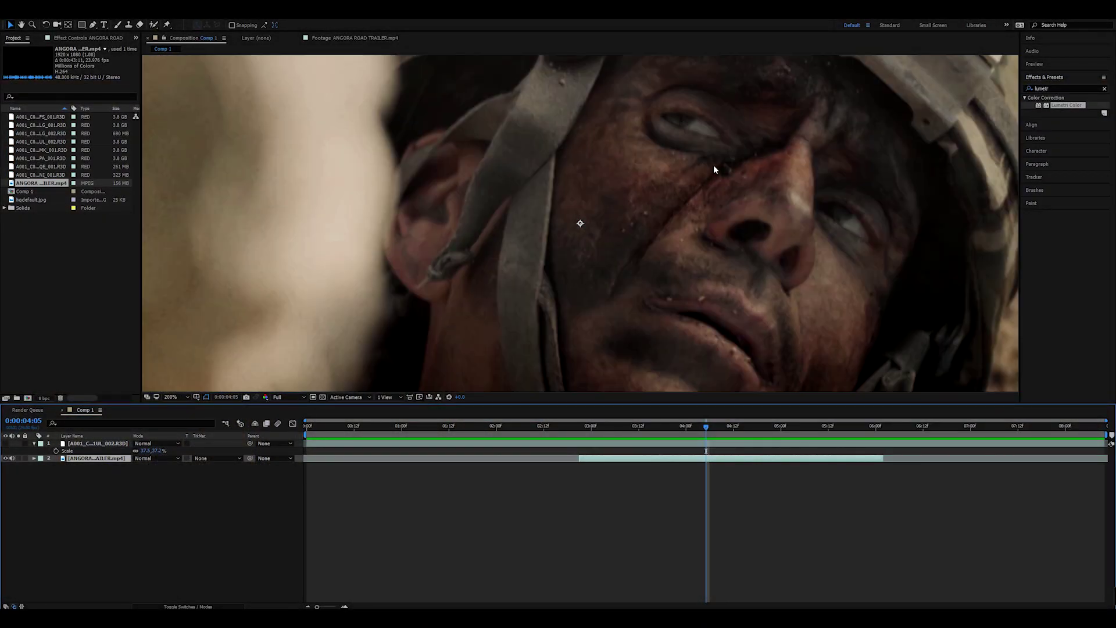
mouse_move(704, 367)
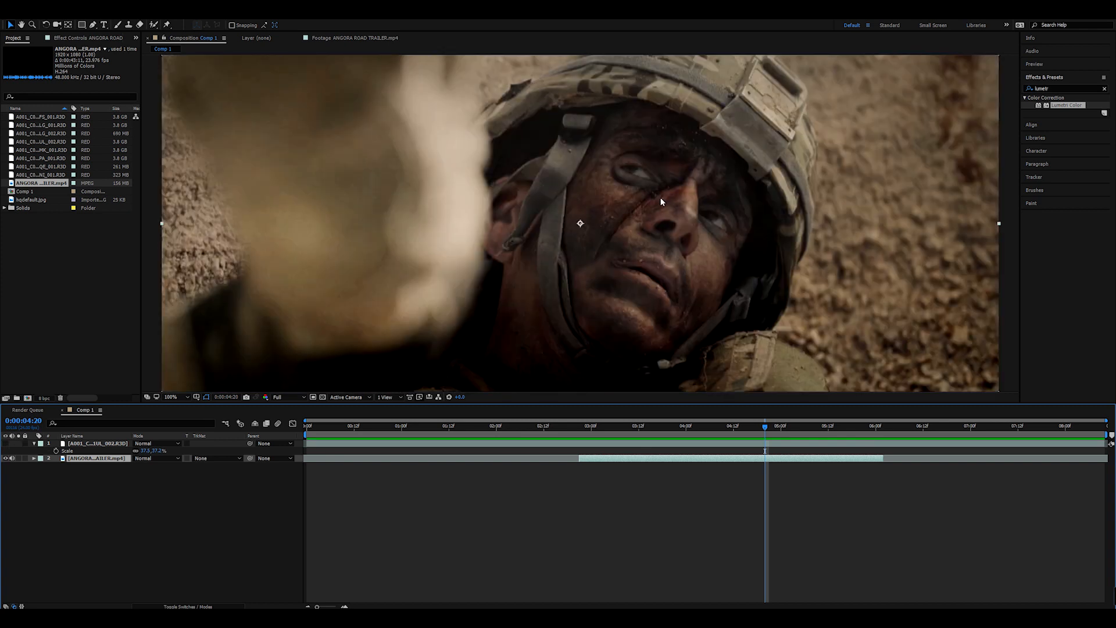
mouse_move(617, 239)
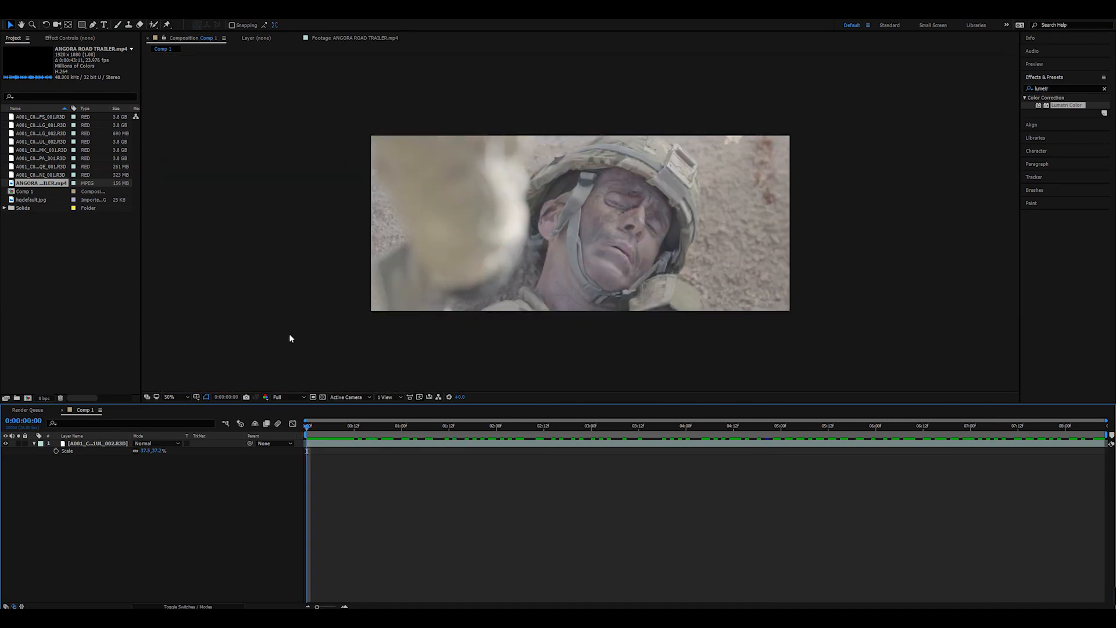
mouse_move(164, 515)
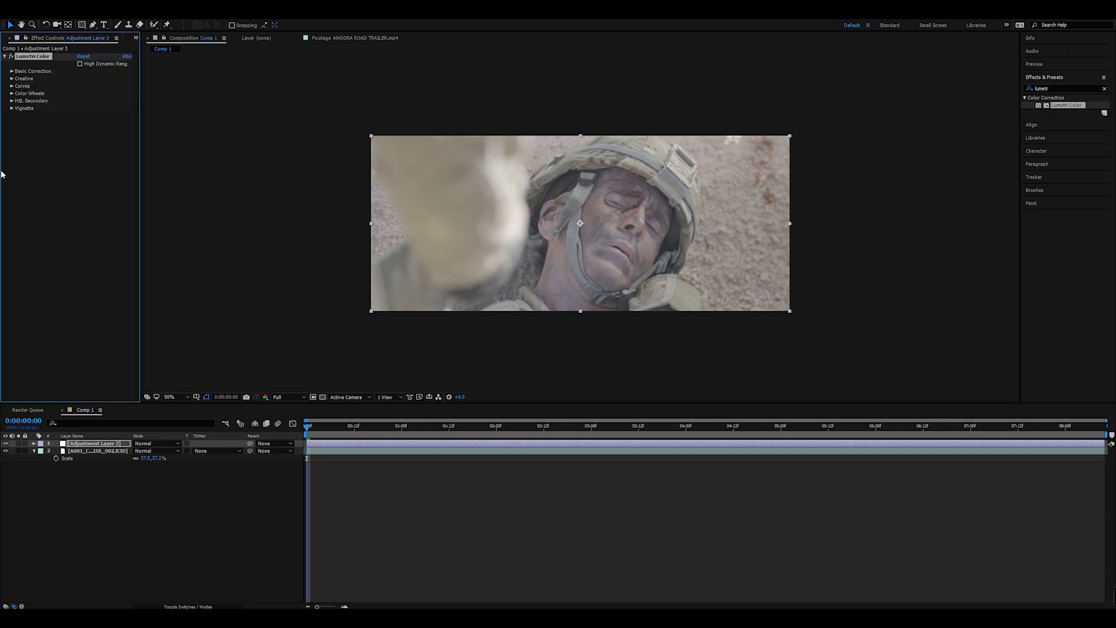
left_click(11, 71)
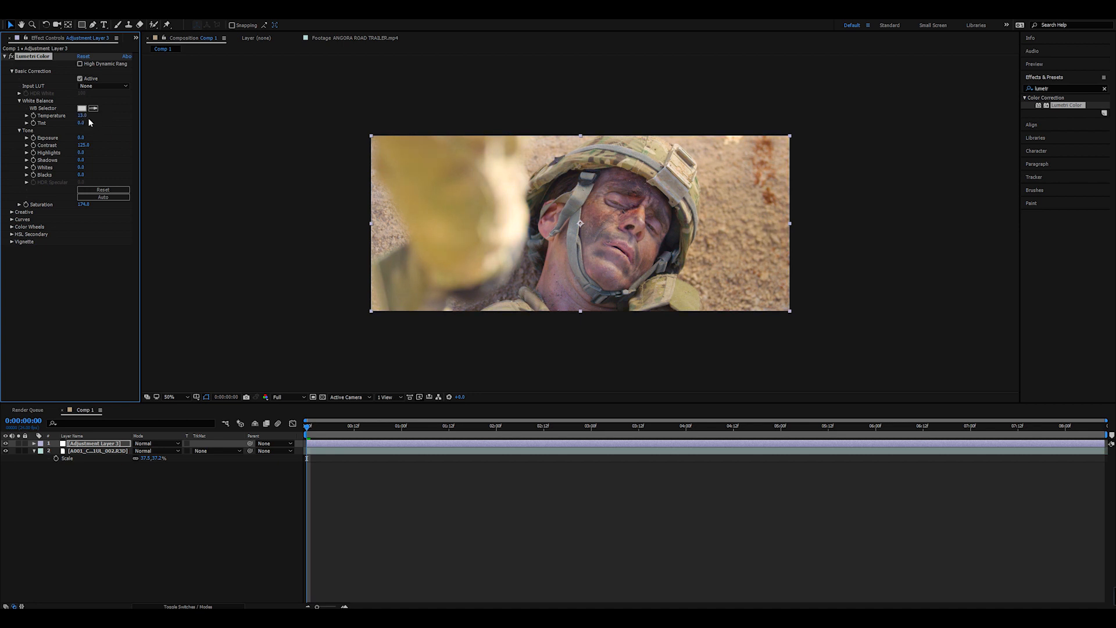
left_click_drag(80, 174, 71, 175)
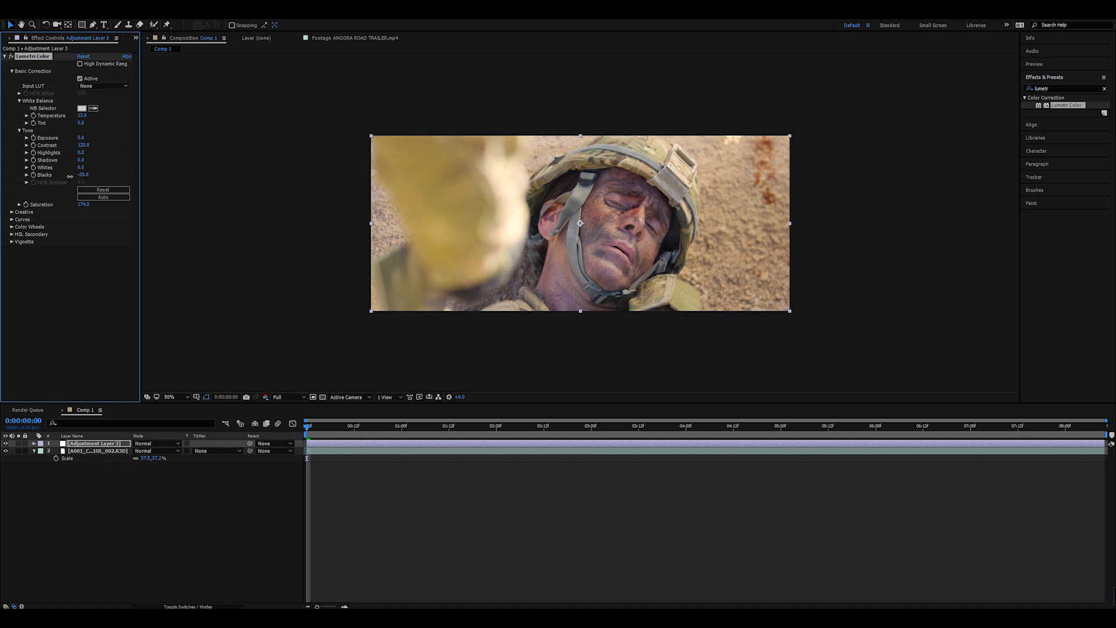
left_click_drag(84, 175, 56, 179)
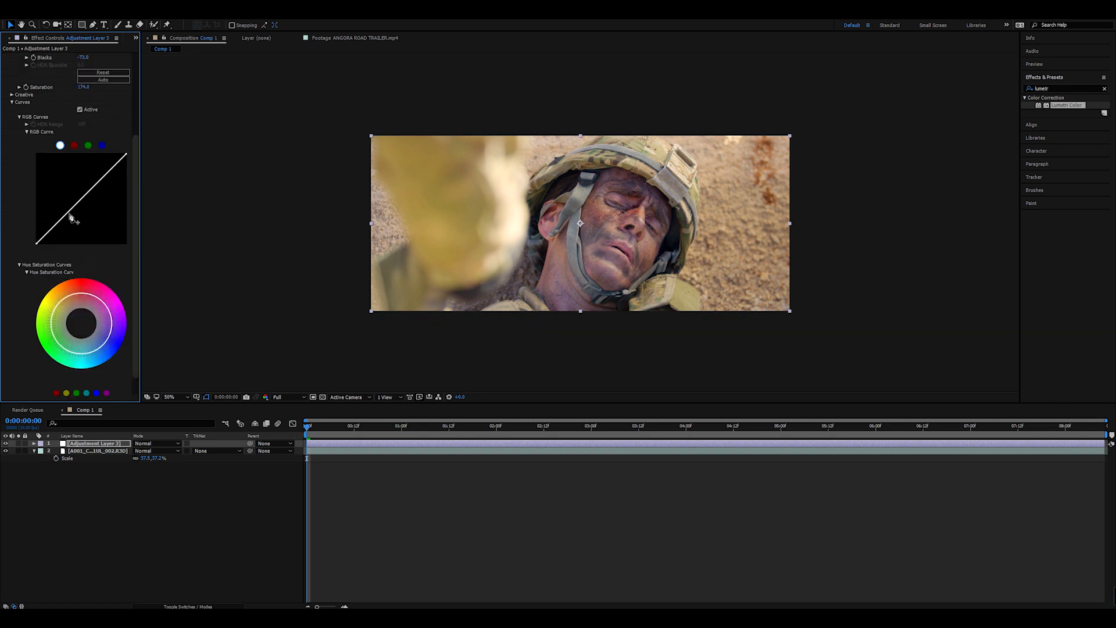
Bend the Lumetri RGB curve to darken the soldier footage's shadows and midtones.
left_click_drag(74, 214, 71, 228)
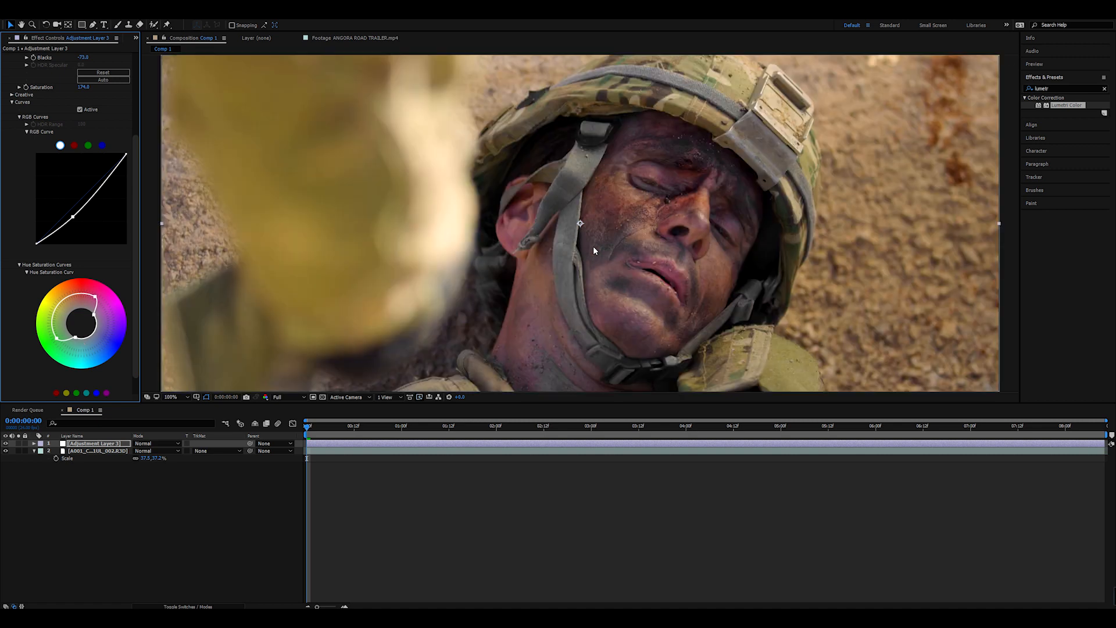
mouse_move(662, 170)
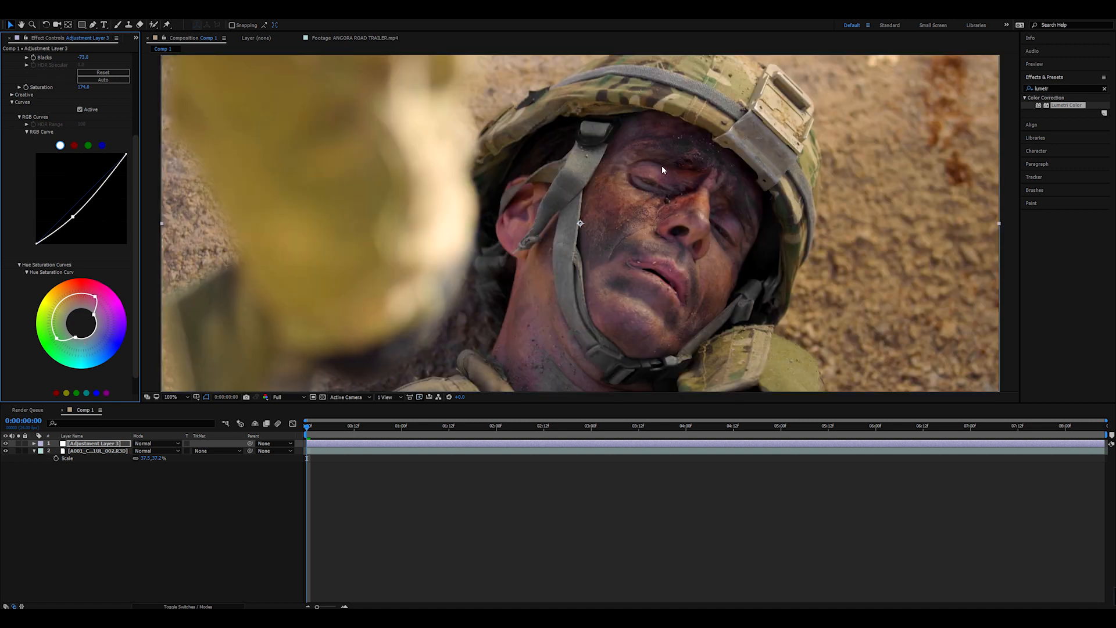
mouse_move(597, 200)
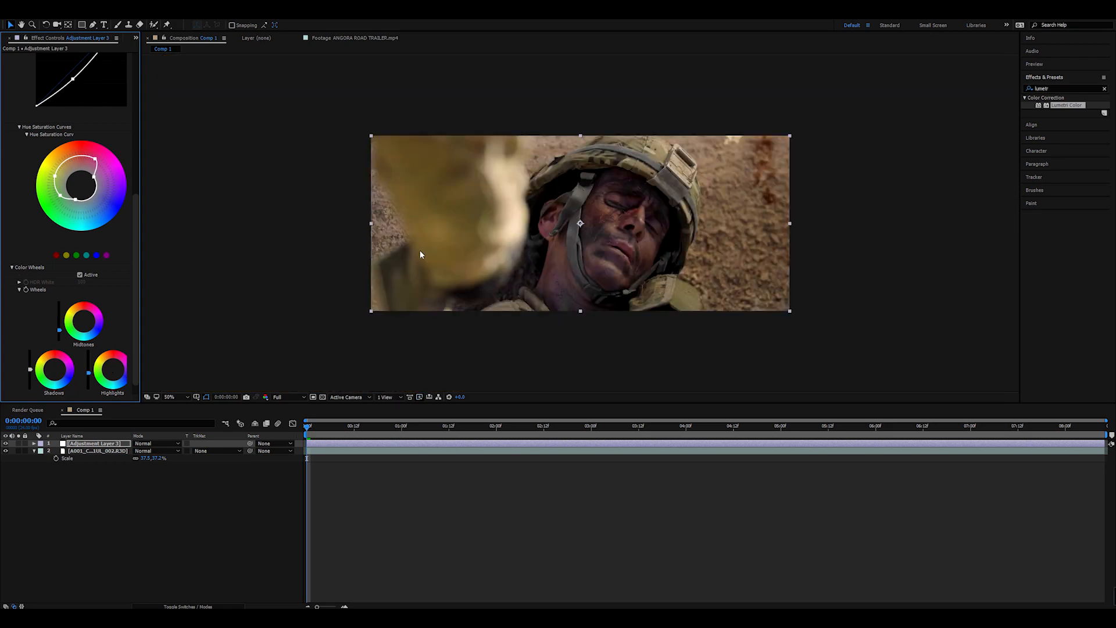
Shift the Highlights colour wheel toward a darker, grittier tone.
left_click(172, 397)
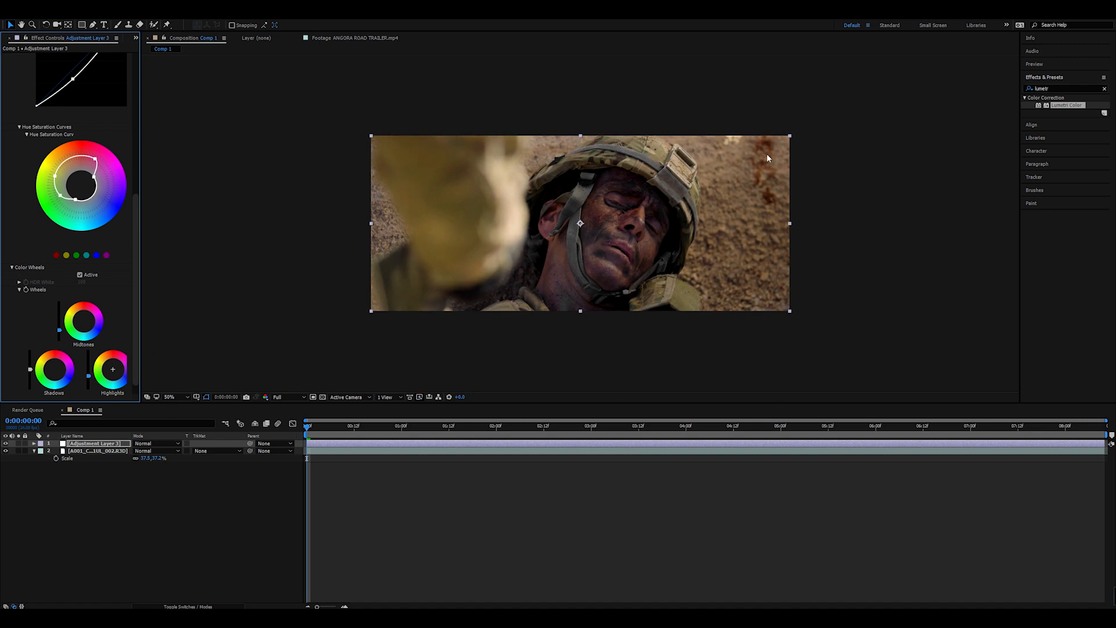
mouse_move(112, 259)
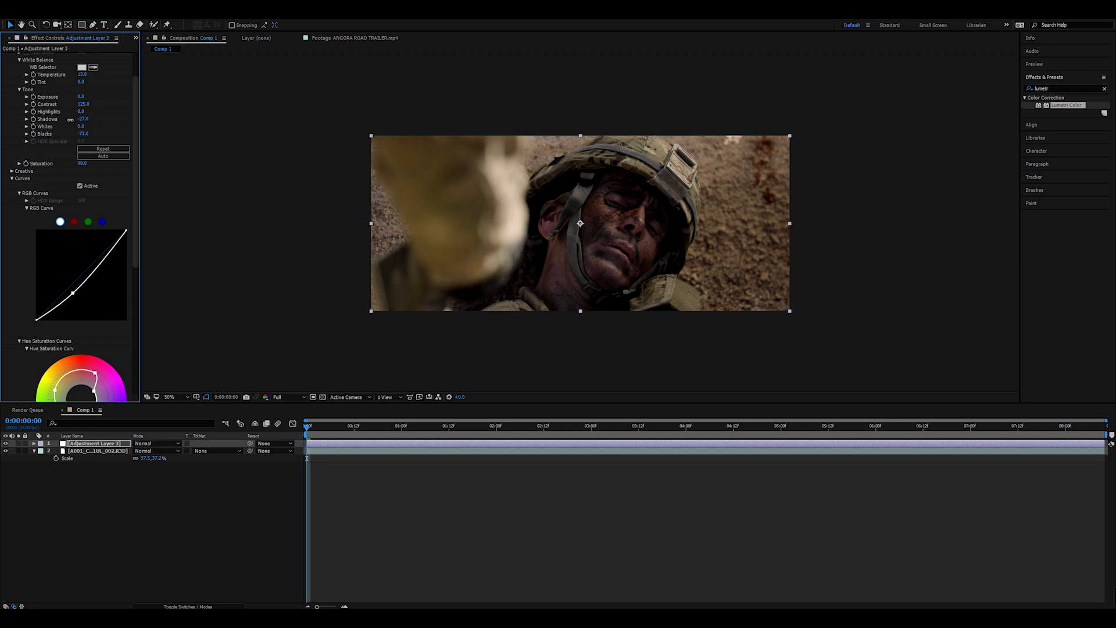
mouse_move(124, 479)
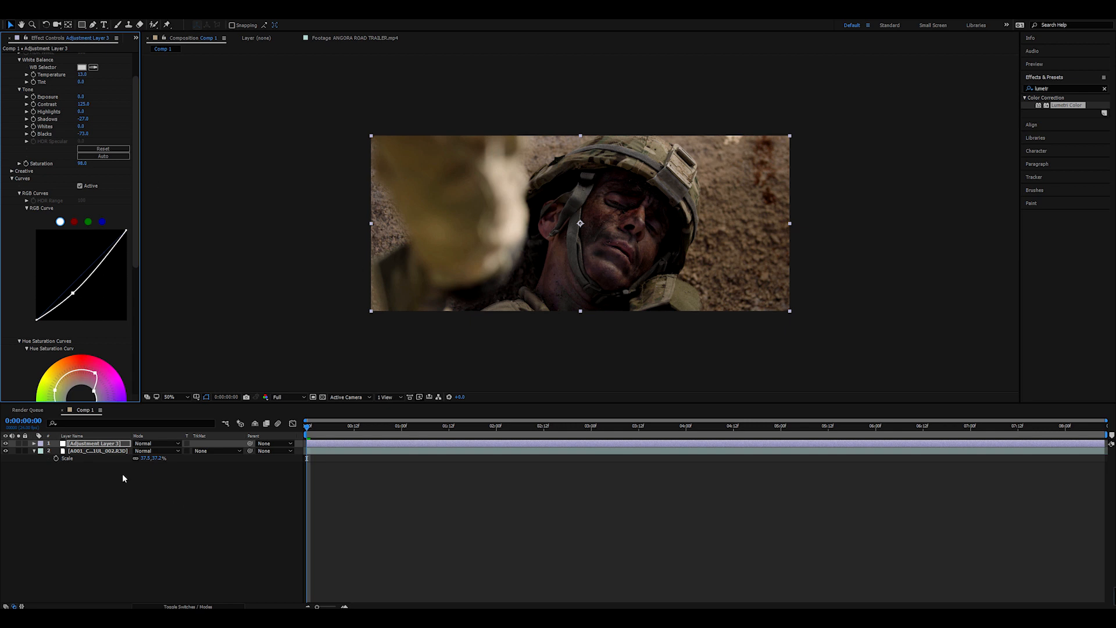
Rename the graded adjustment layer to 'overall' grade.
double_click(95, 443)
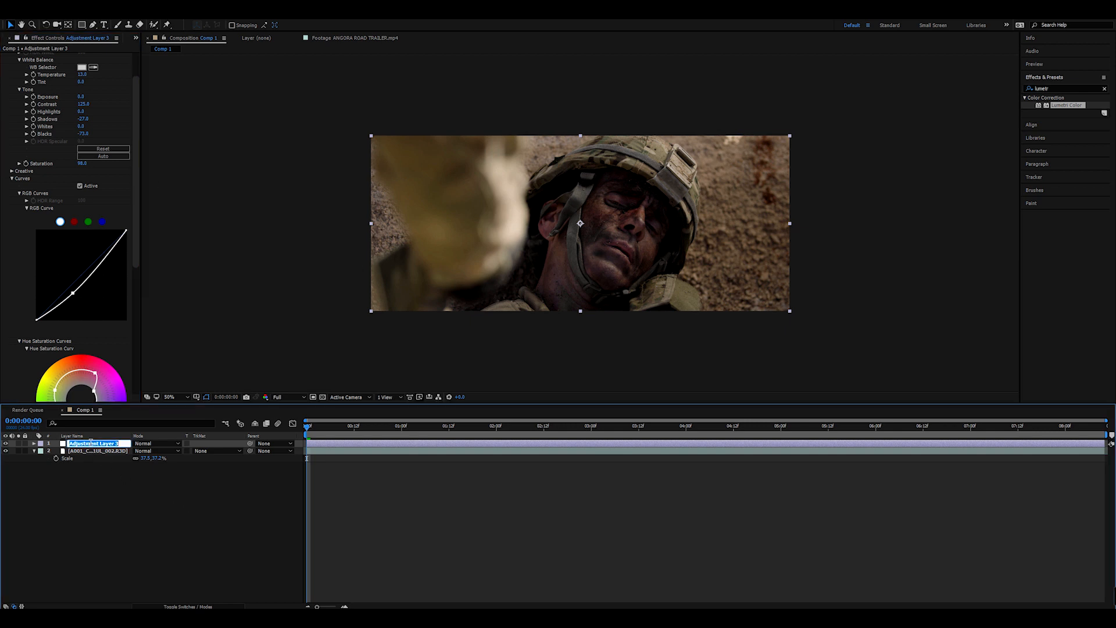
type("overall...flskgnmslgknjs")
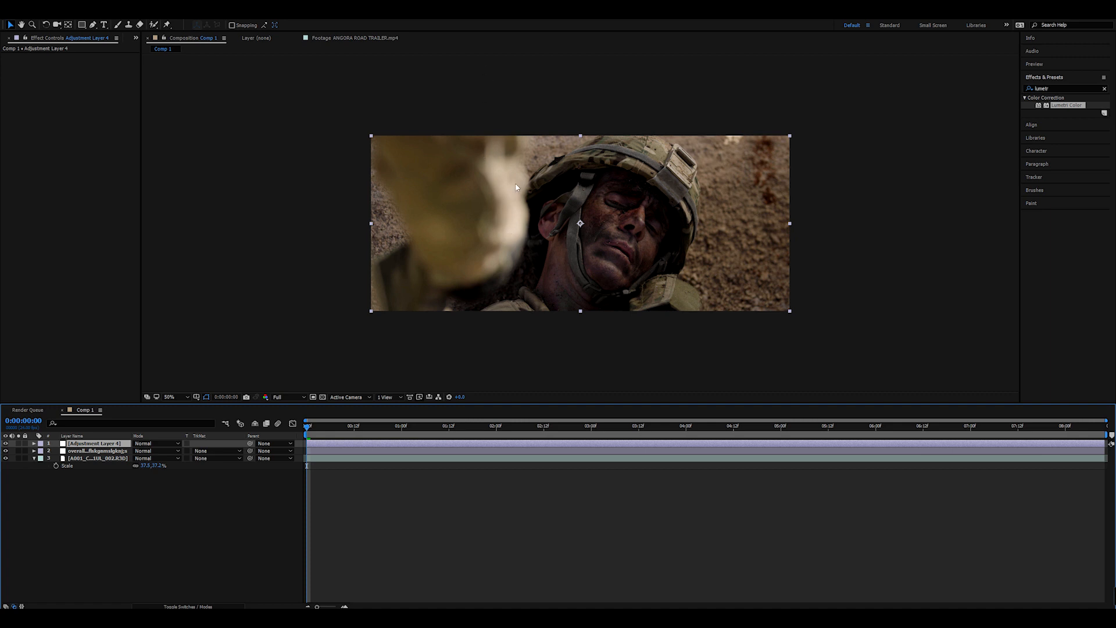
mouse_move(498, 109)
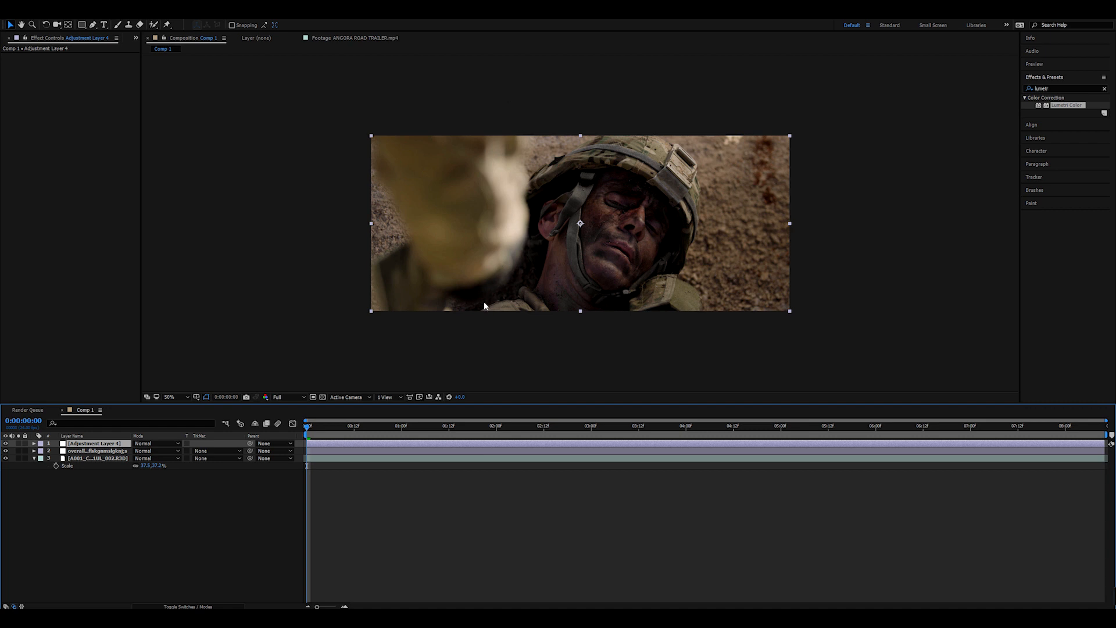
mouse_move(490, 204)
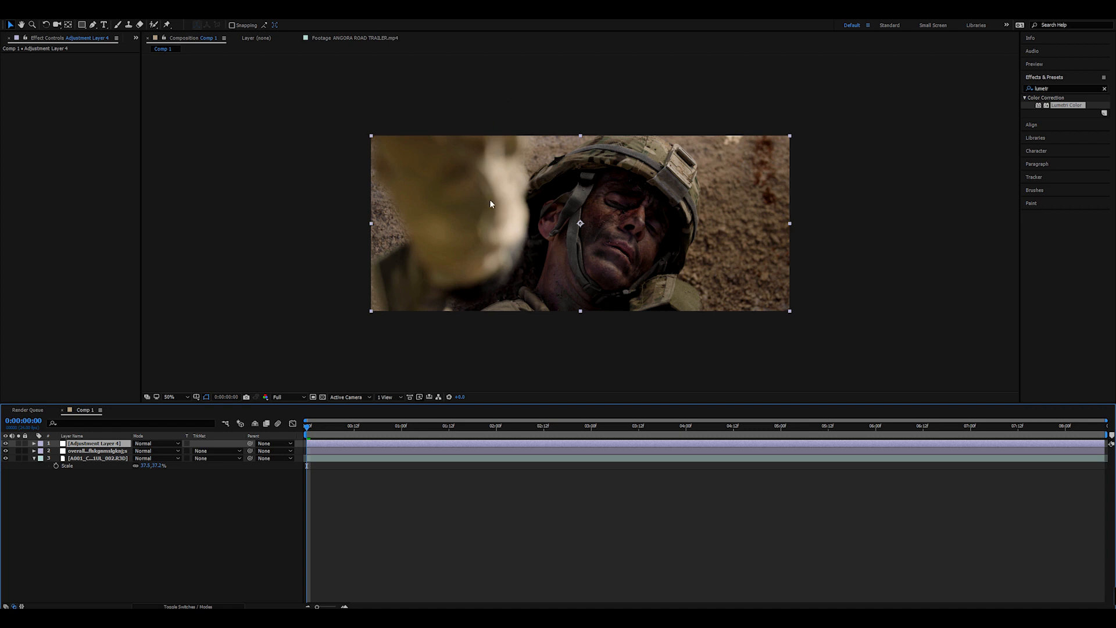
mouse_move(490, 206)
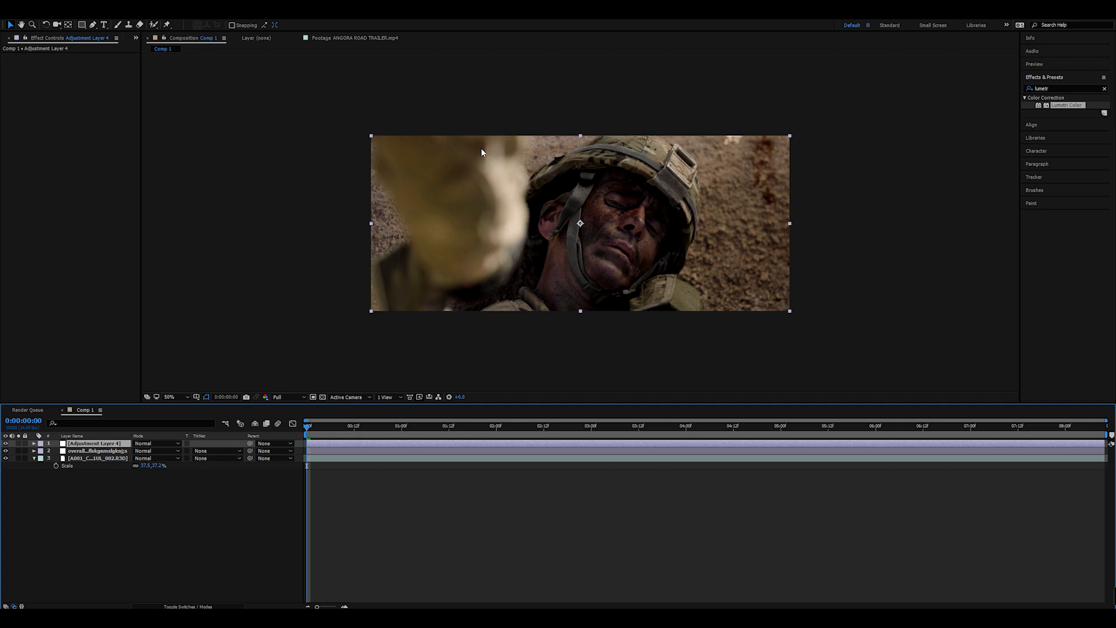
Mask the foreground hand, add Curves and Tint, and pull the curve down to darken.
left_click(93, 23)
type("curves")
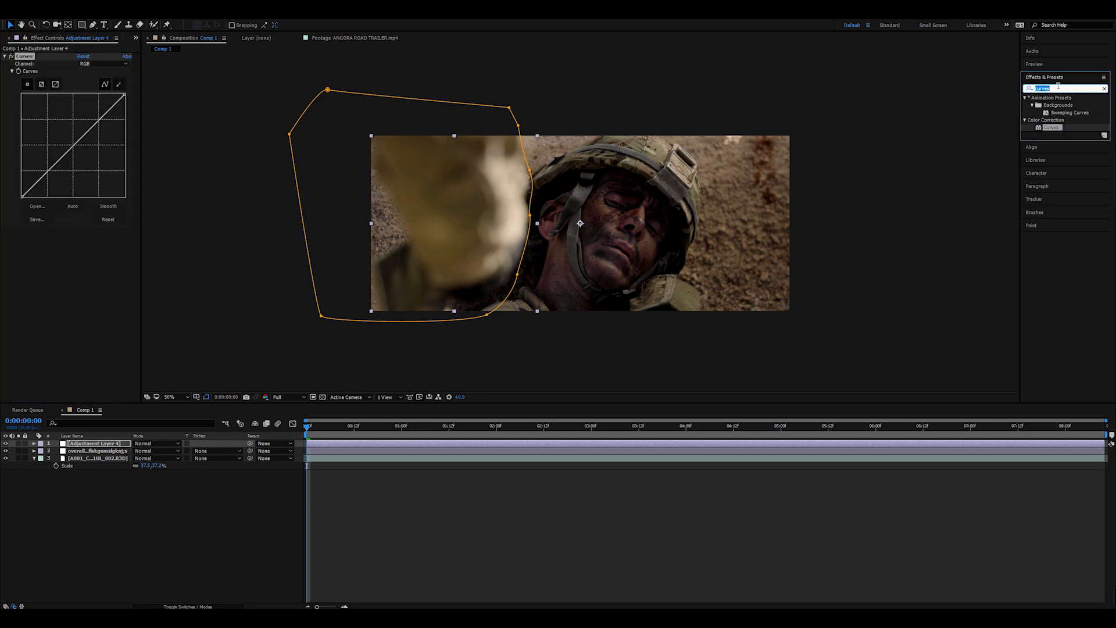
type("tint")
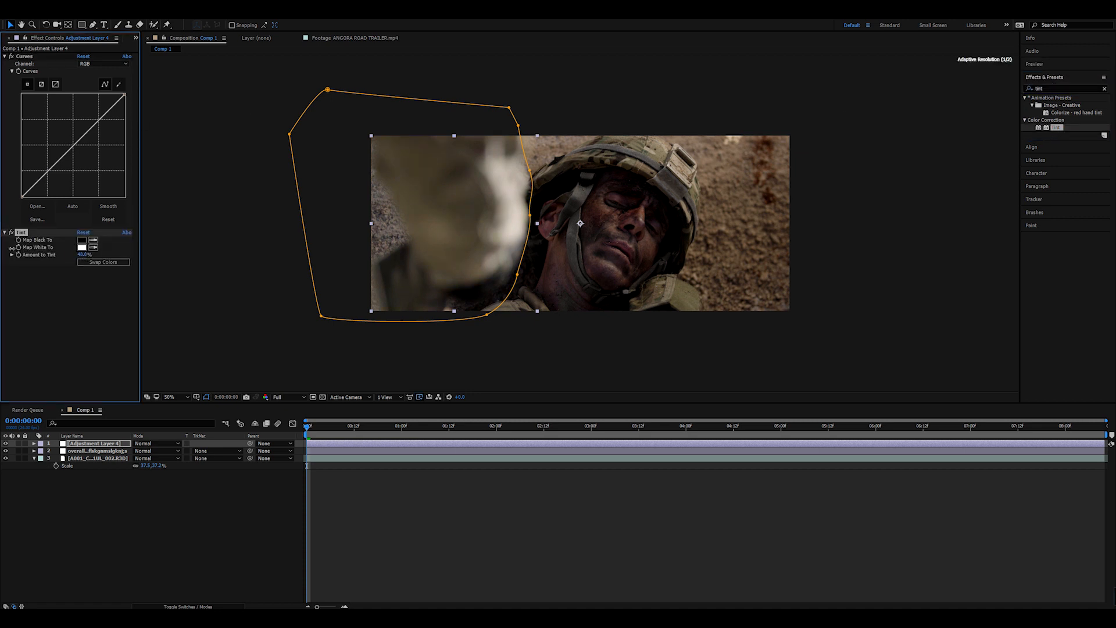
left_click_drag(74, 127, 74, 164)
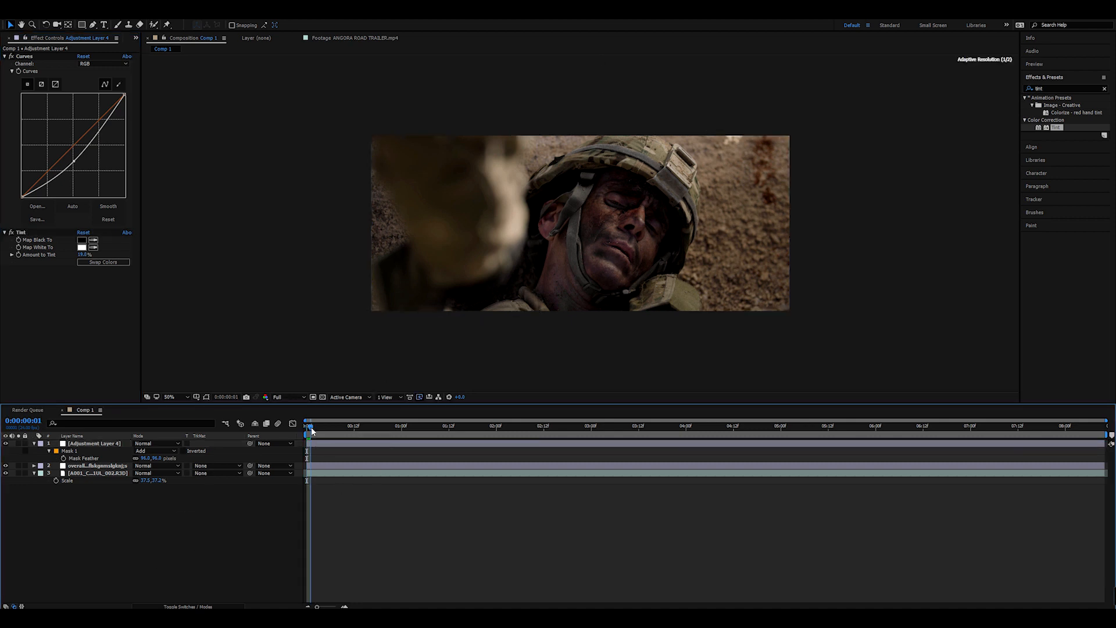
Preview the graded shot at 100% zoom from start to end and show the Project panel.
left_click(768, 426)
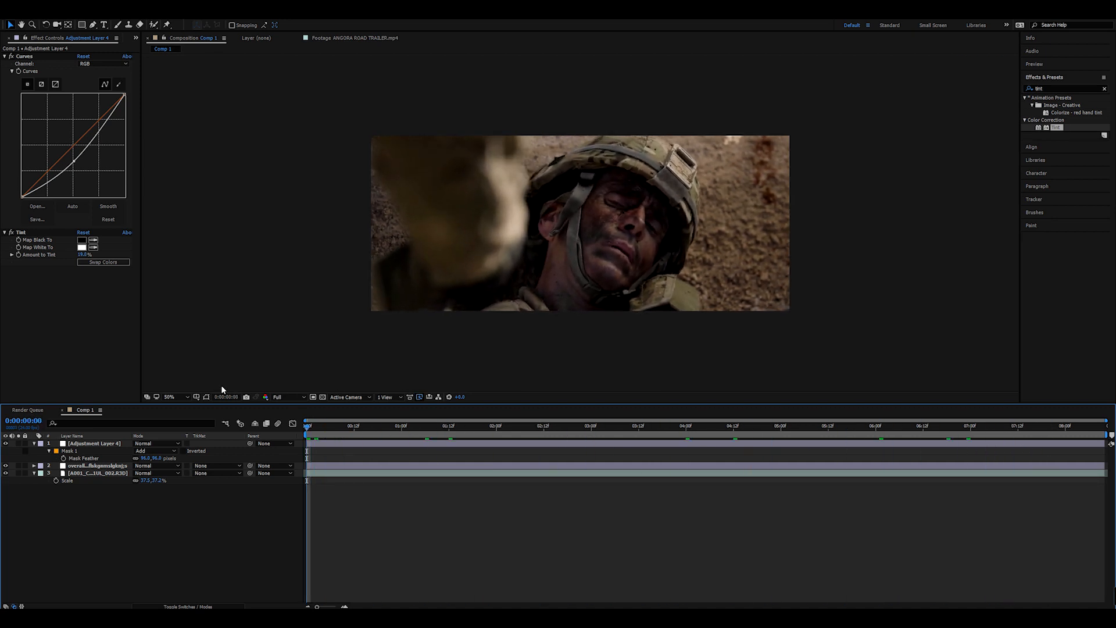
left_click(468, 426)
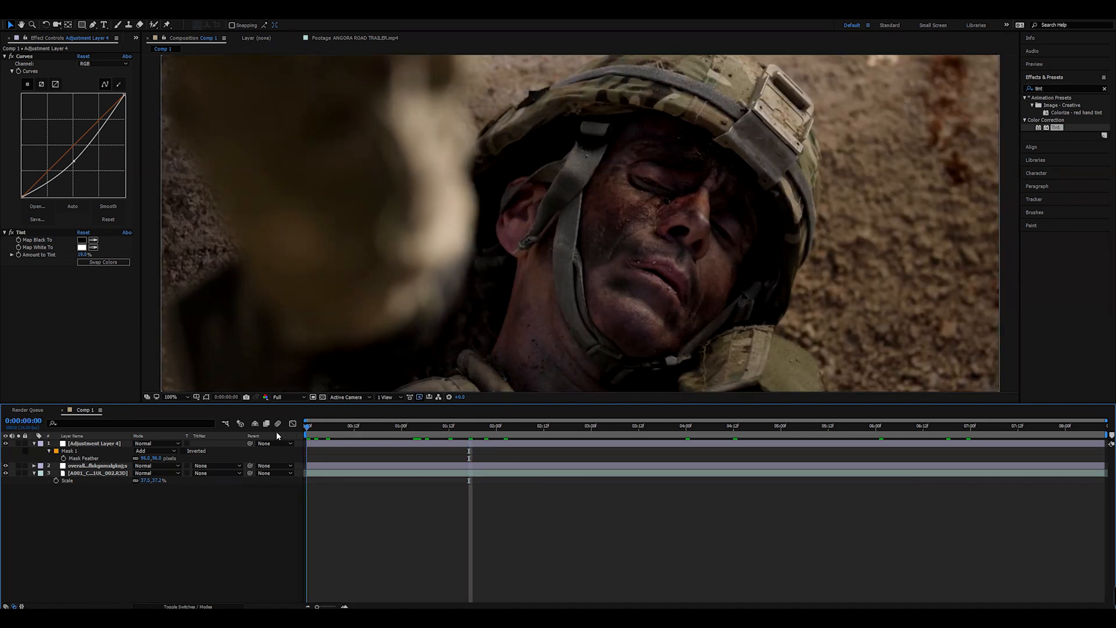
left_click(985, 426)
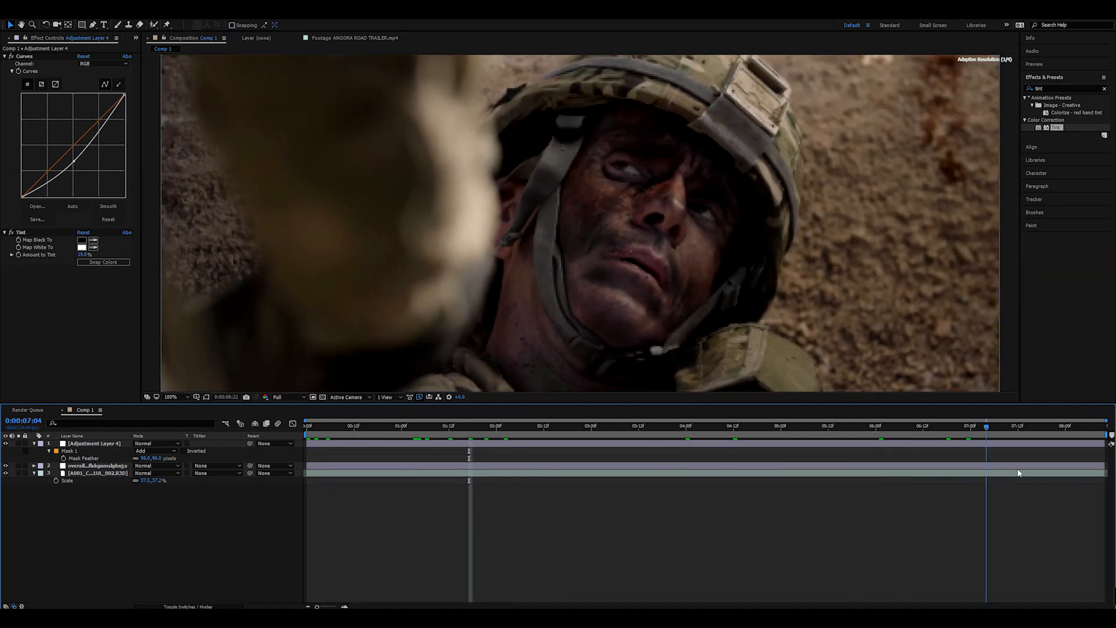
left_click(428, 435)
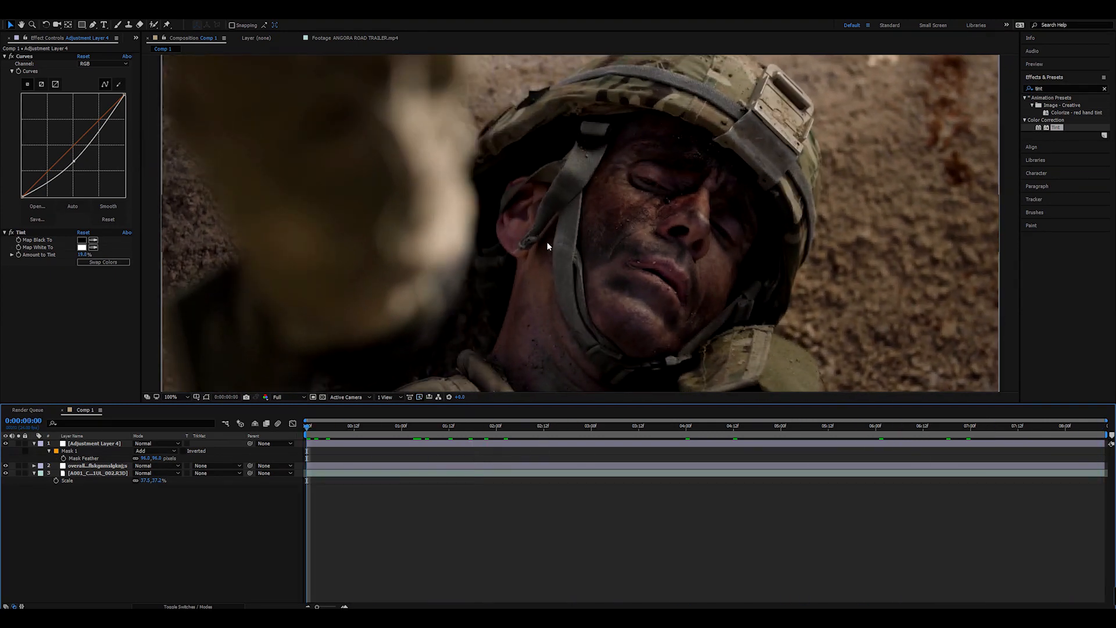
left_click(434, 430)
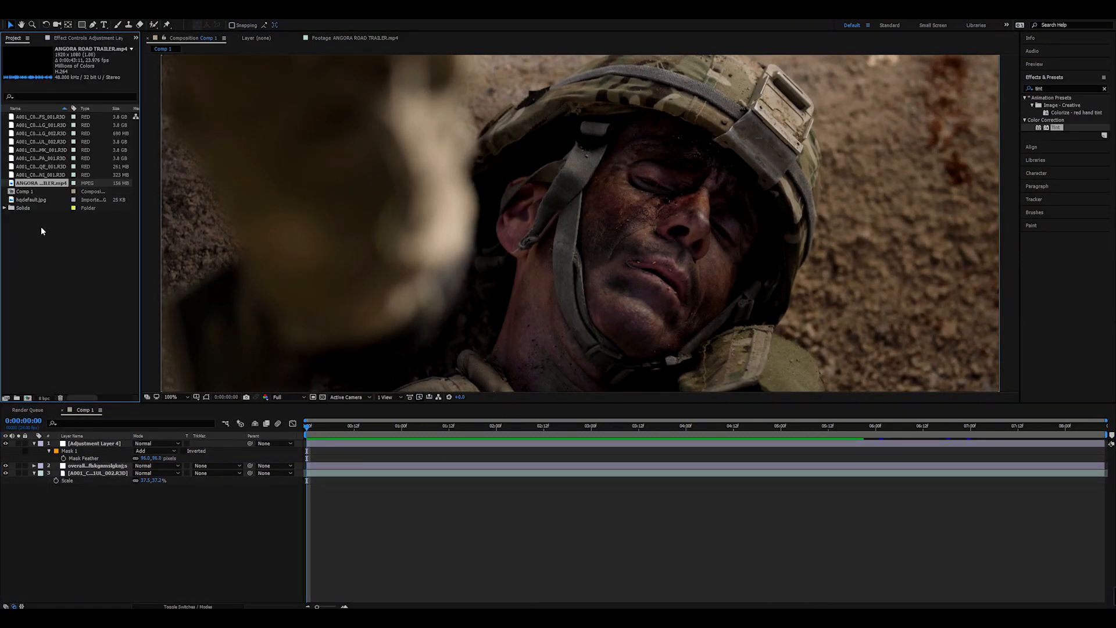
Open the hqdefault.jpg hand-wound photo from the Project panel in the footage viewer.
left_click(32, 199)
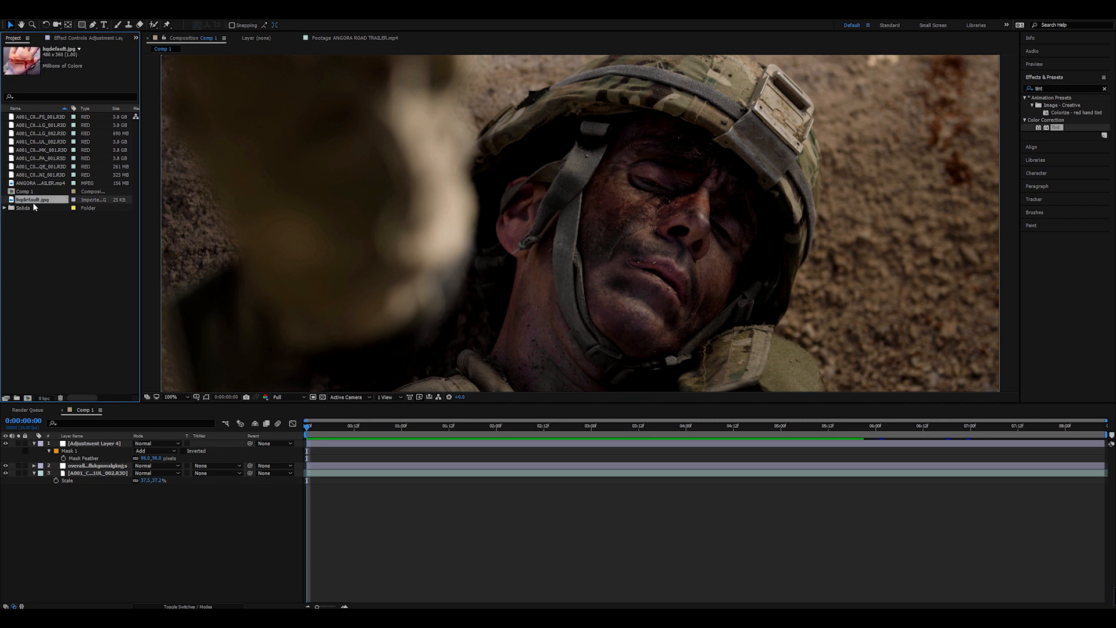
double_click(33, 200)
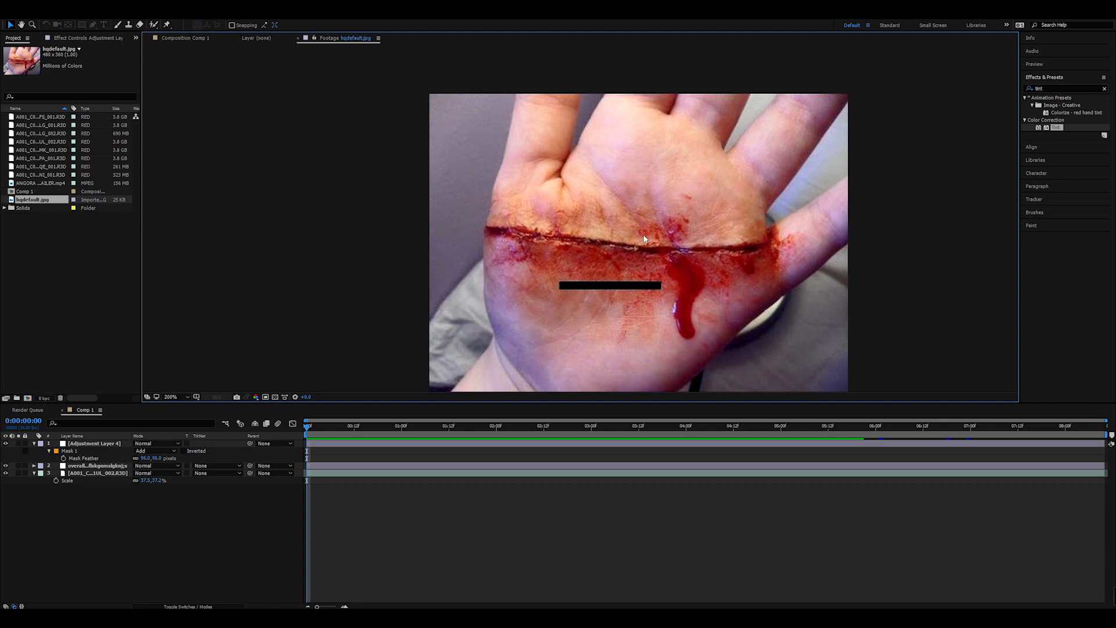
mouse_move(274, 172)
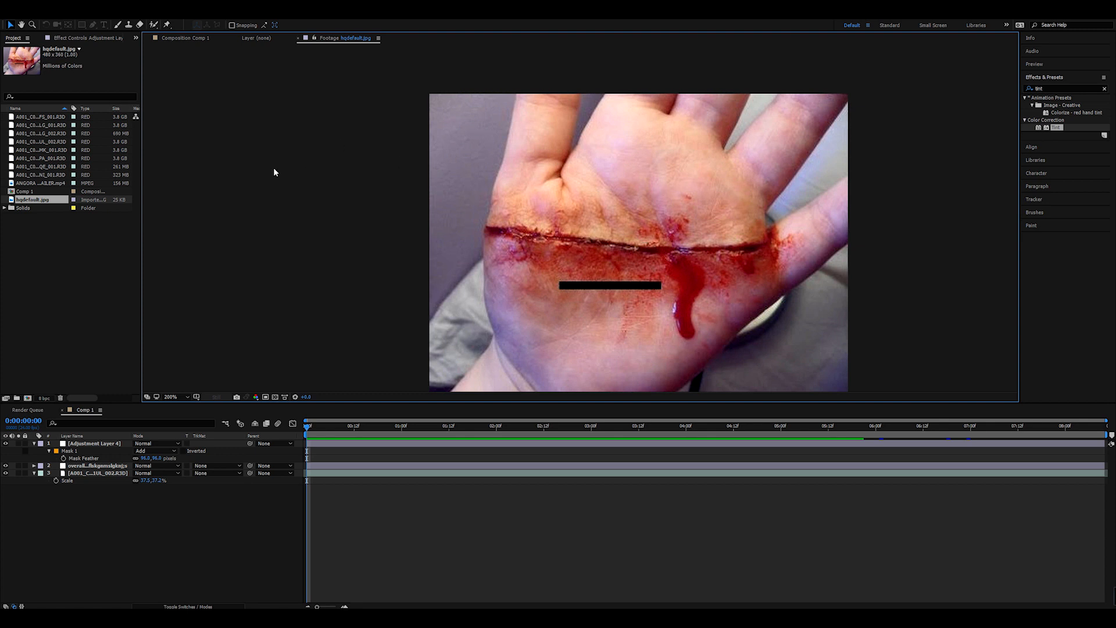
mouse_move(779, 239)
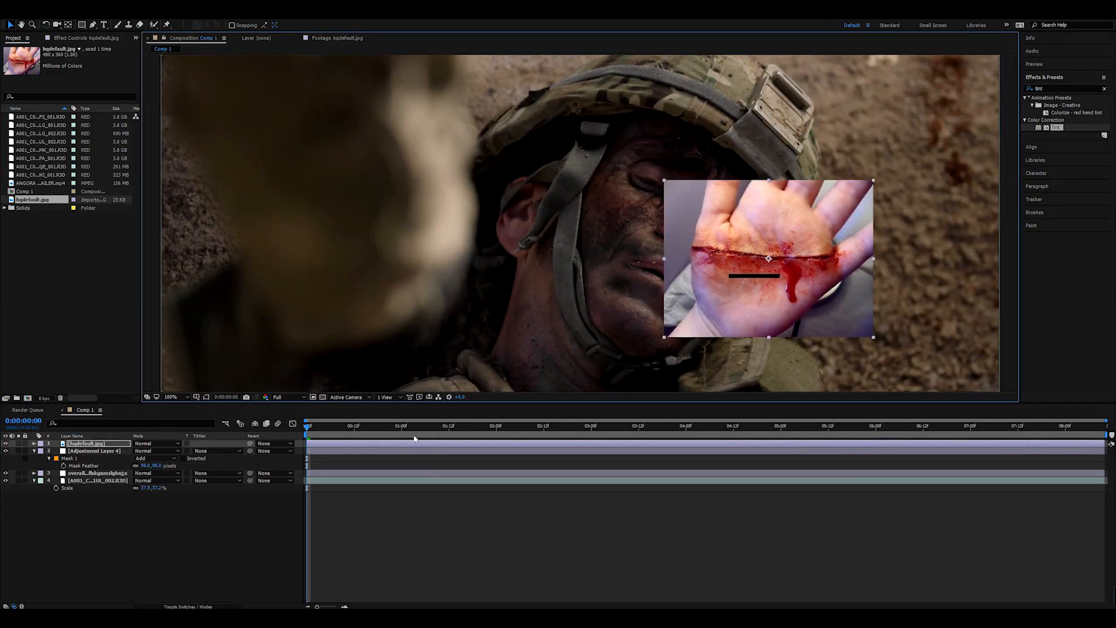
Position the hand photo over the soldier's face and start a pen mask around the wound.
left_click(428, 397)
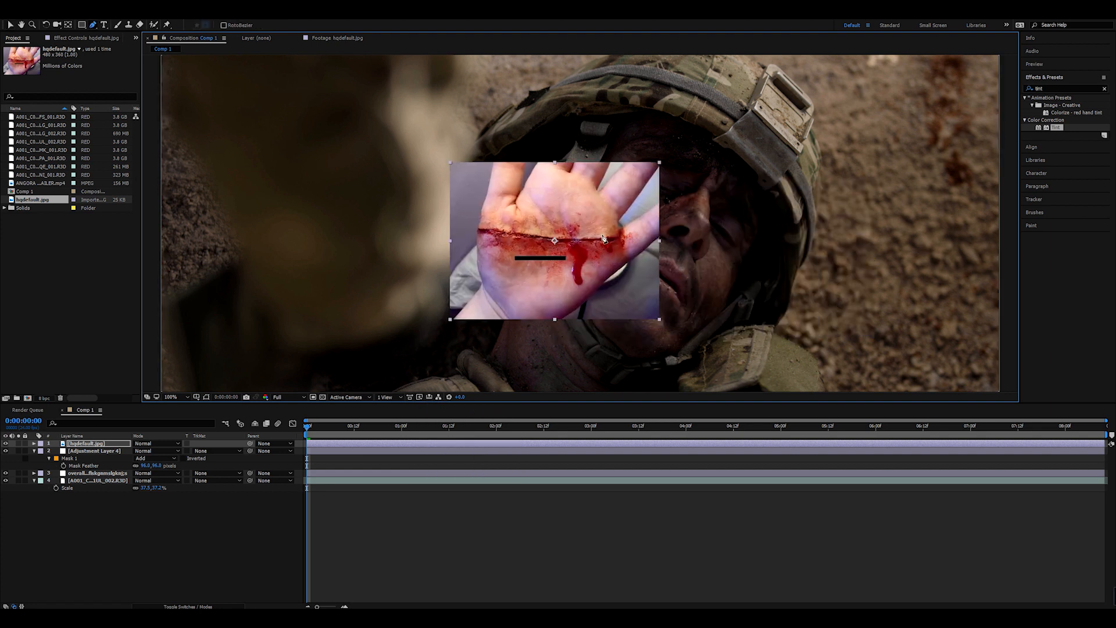
left_click(170, 398)
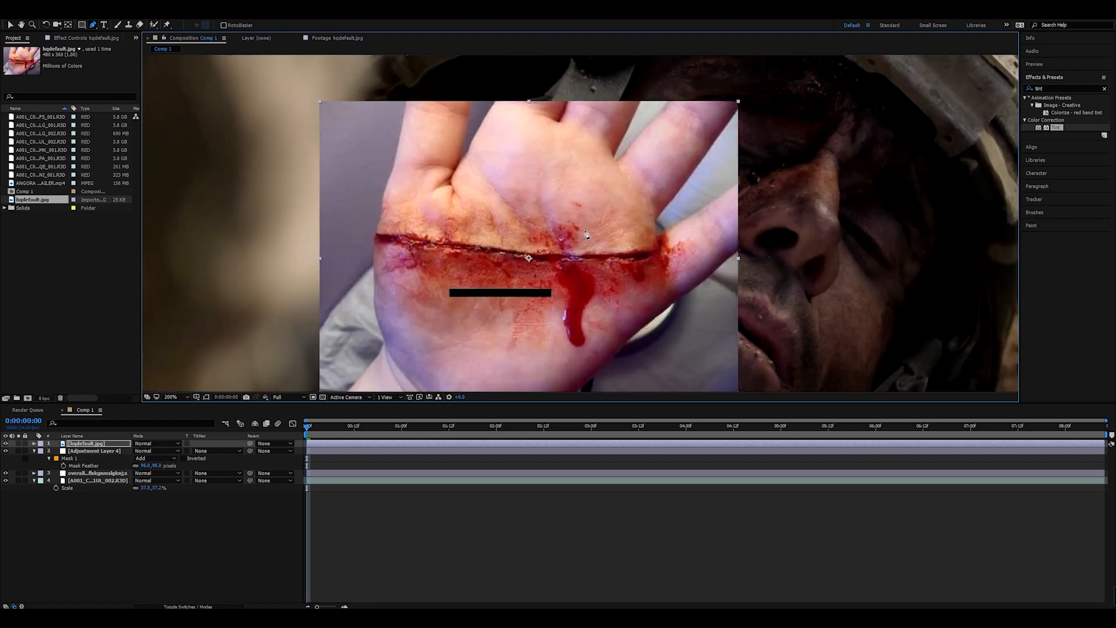
mouse_move(412, 229)
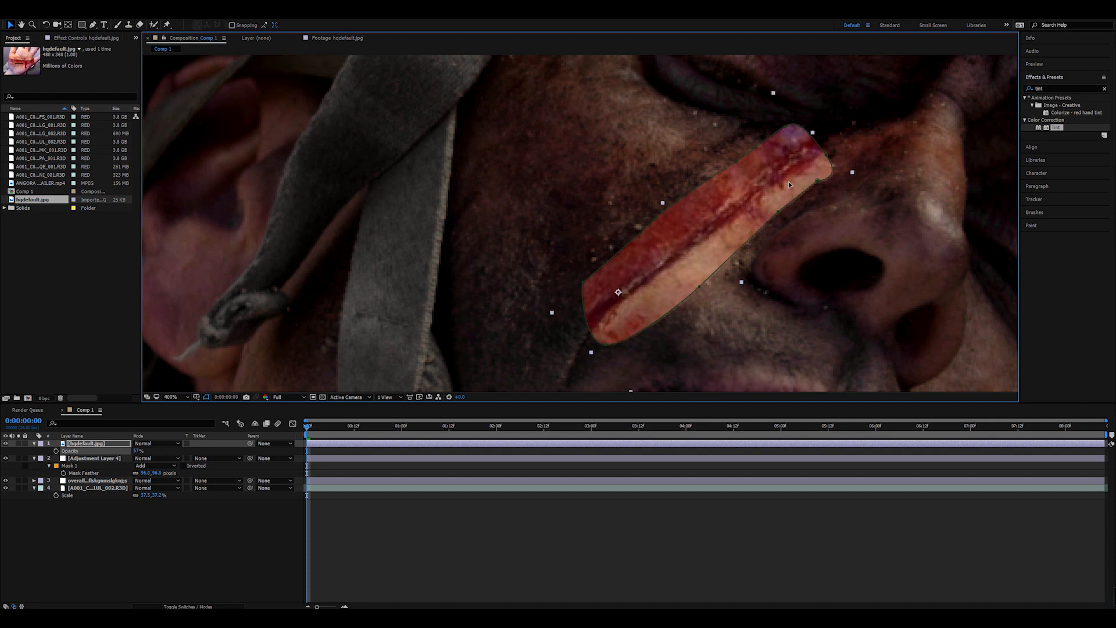
Feather the wound mask to about 14 px and reshape its points along the cut.
left_click_drag(617, 291, 626, 289)
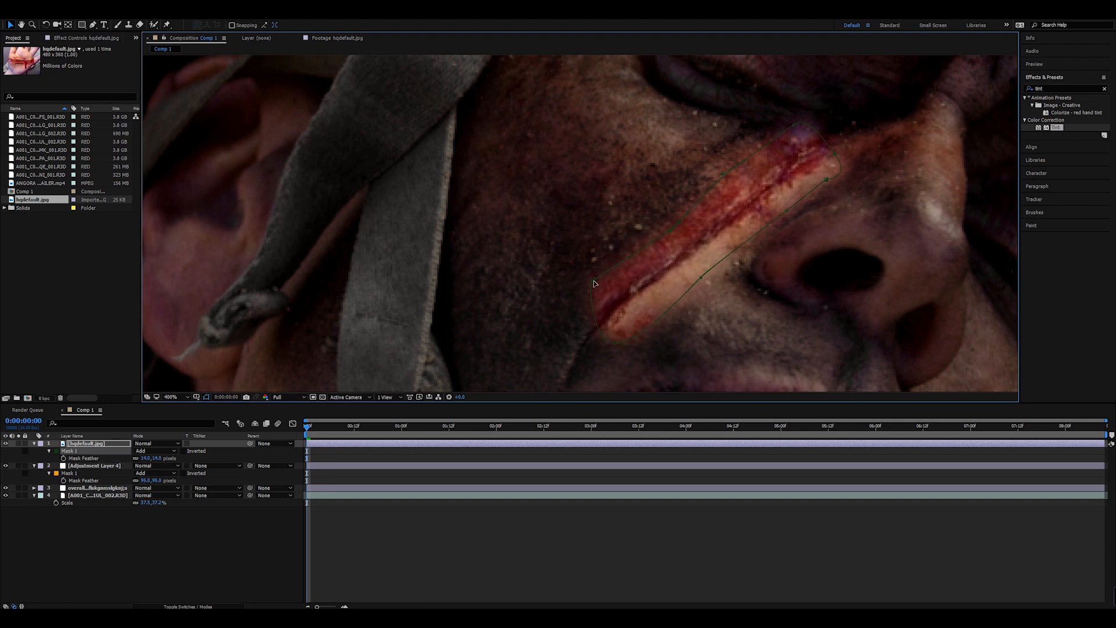
left_click_drag(593, 283, 809, 138)
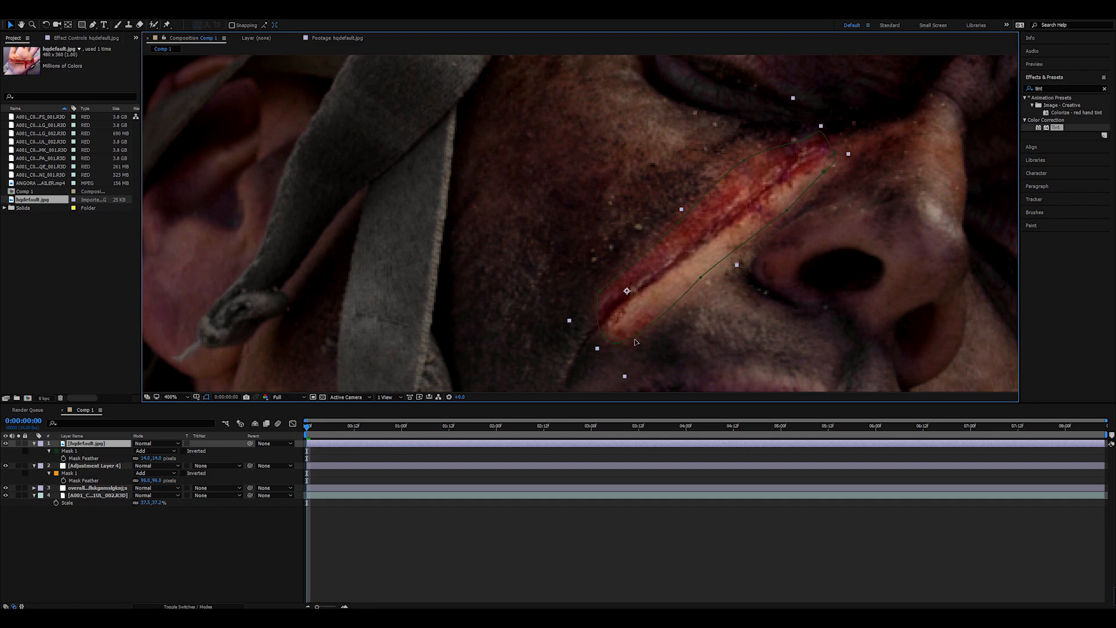
left_click(171, 396)
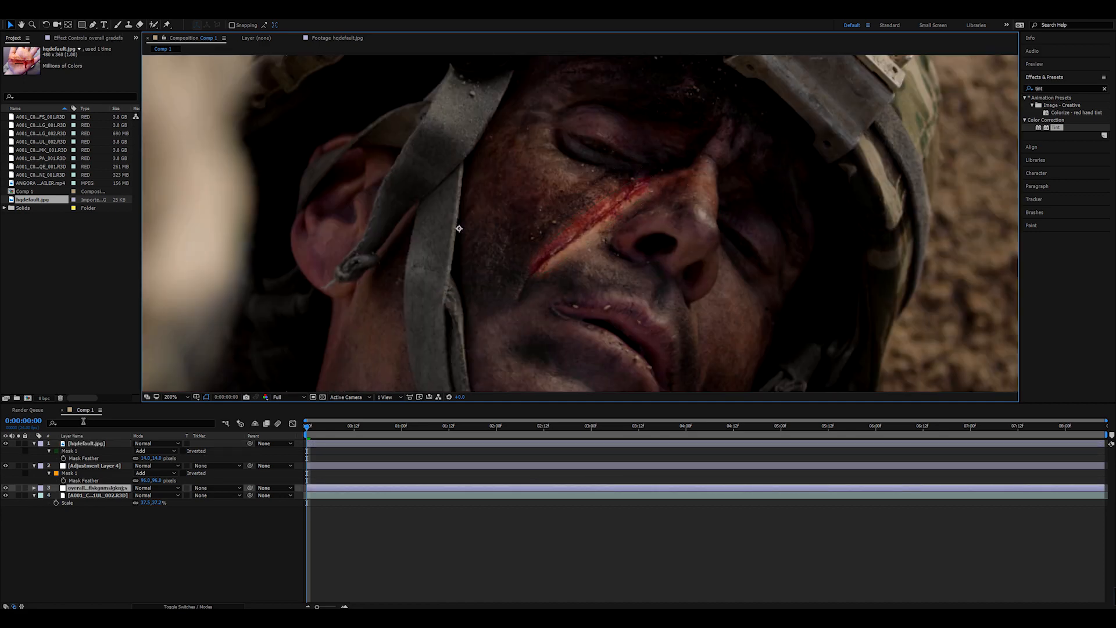
Apply Lumetri Color to the scar layer and darken its exposure, shadows and blacks.
left_click(79, 443)
type("lum")
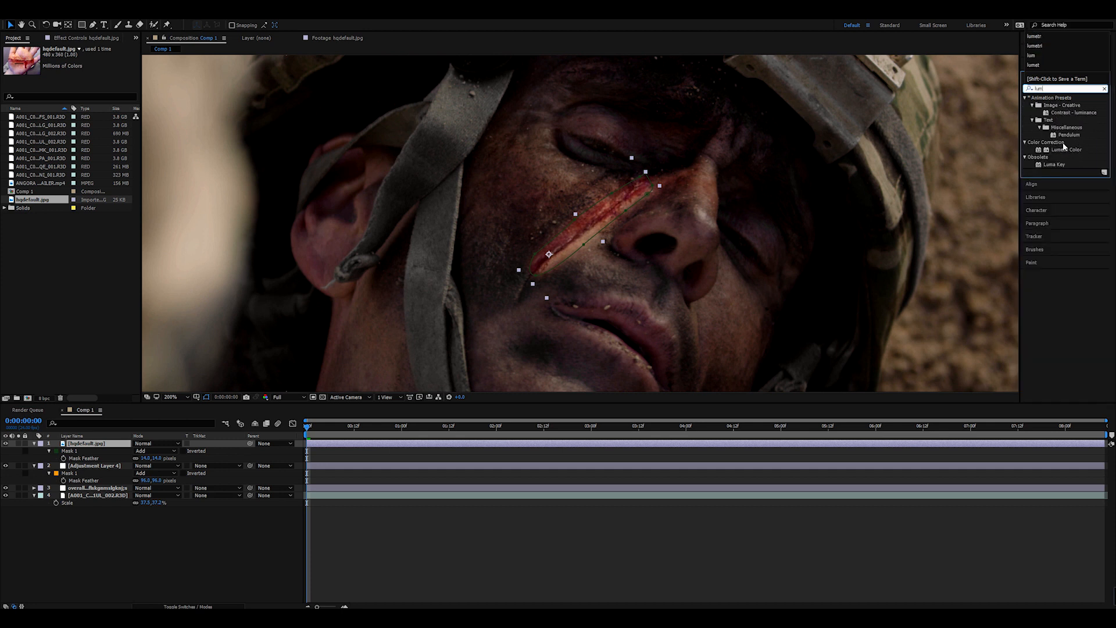
double_click(1059, 149)
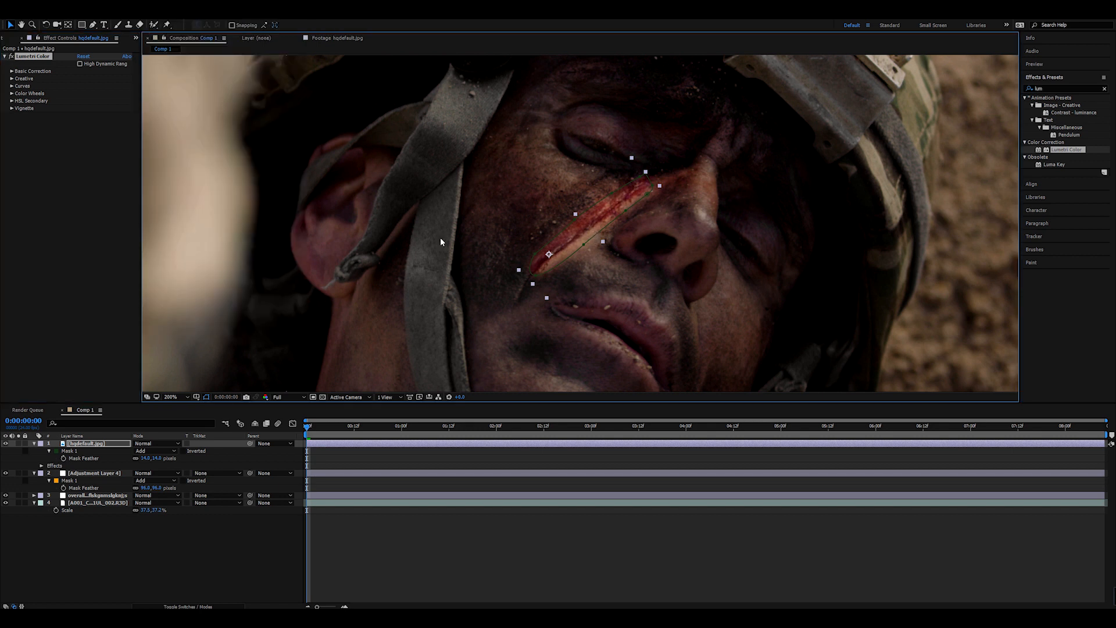
left_click(9, 70)
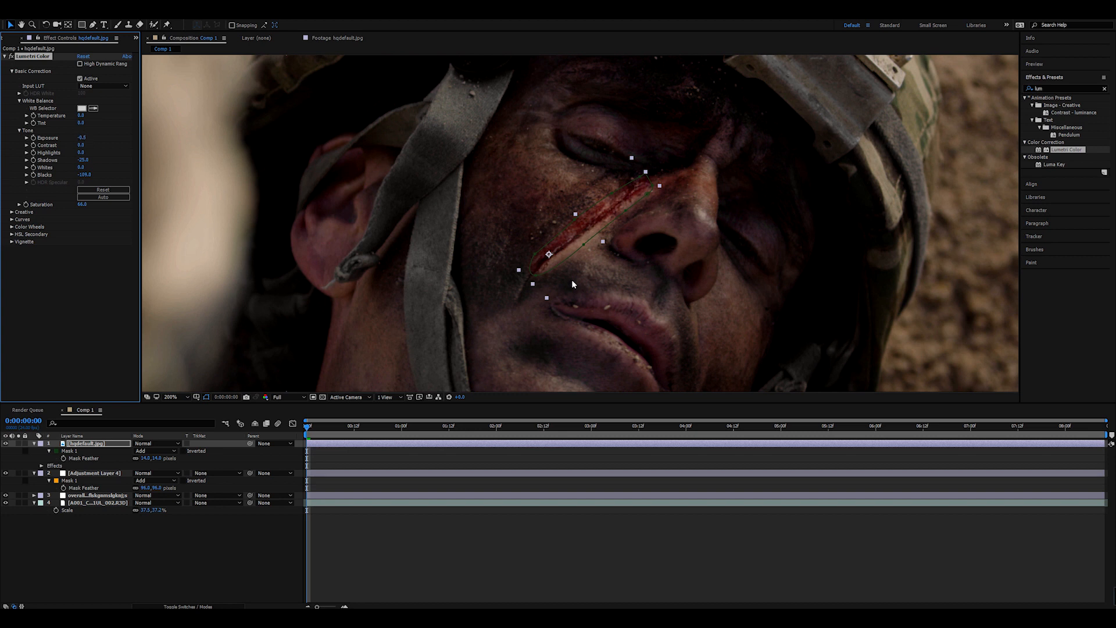
left_click(83, 496)
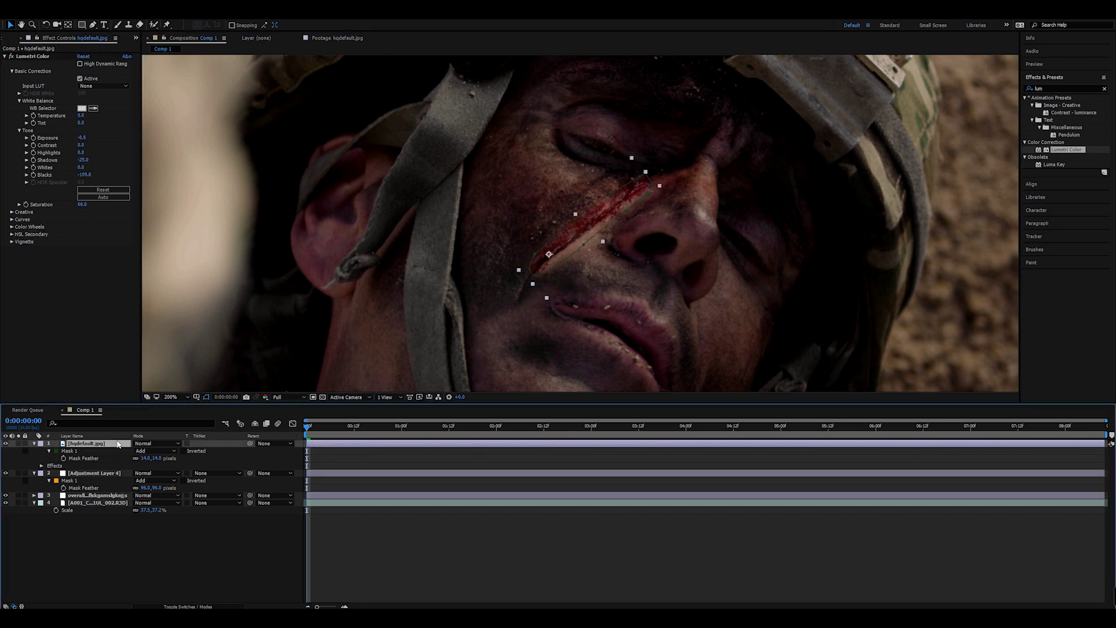
Reveal the Lumetri Color Wheels controls for grading the scar layer.
left_click(12, 225)
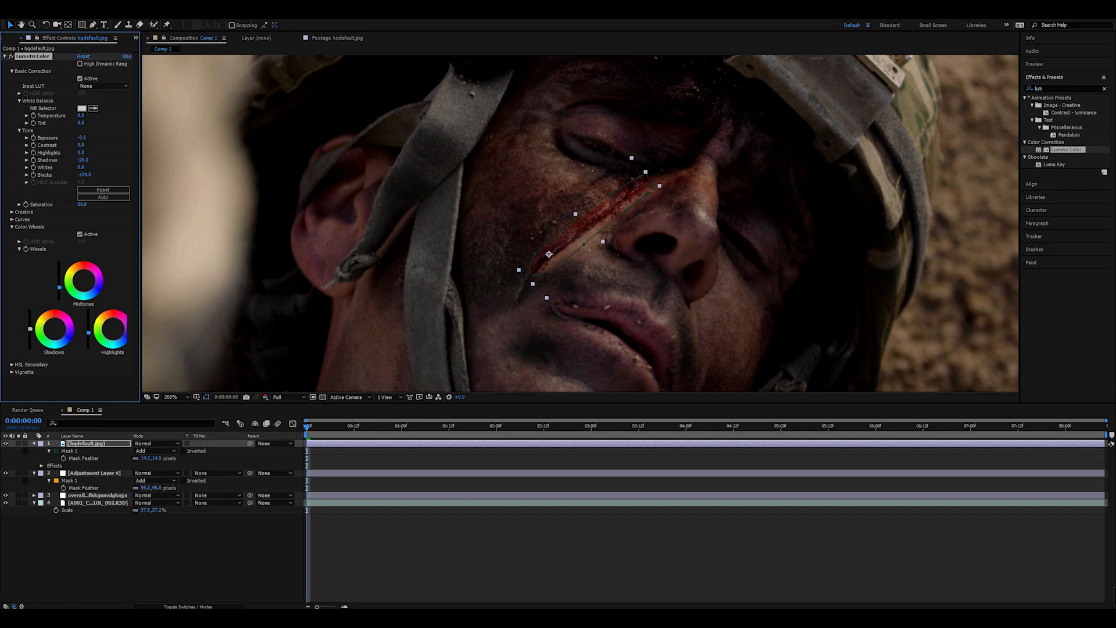
mouse_move(584, 218)
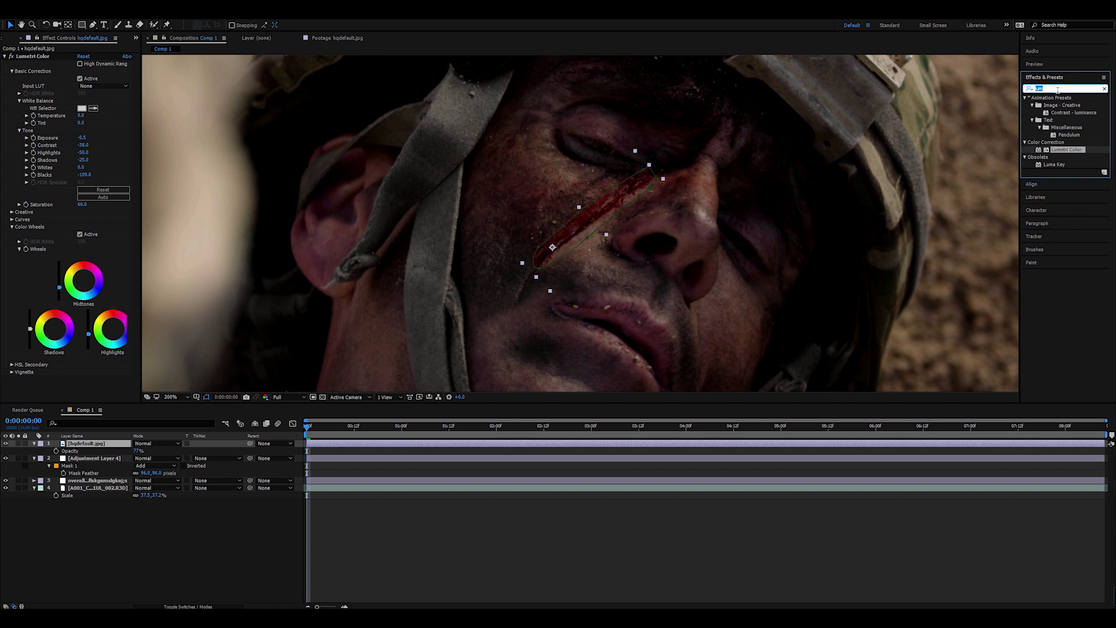
Apply Fast Blur (Legacy) to the scar and give it a small Blurriness value.
type("fast")
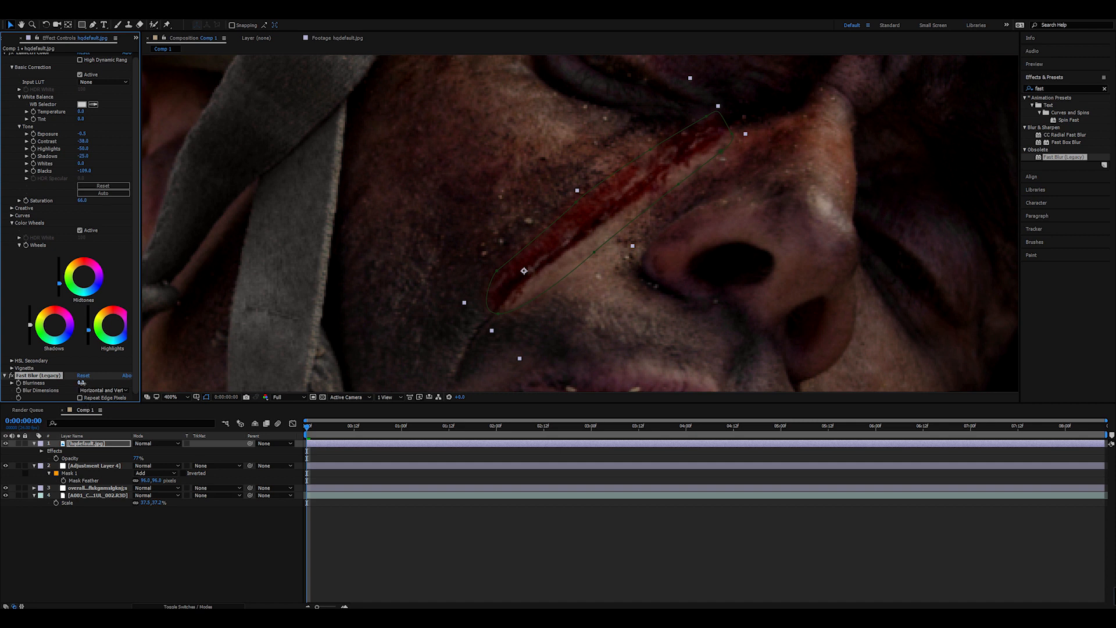
left_click(77, 383)
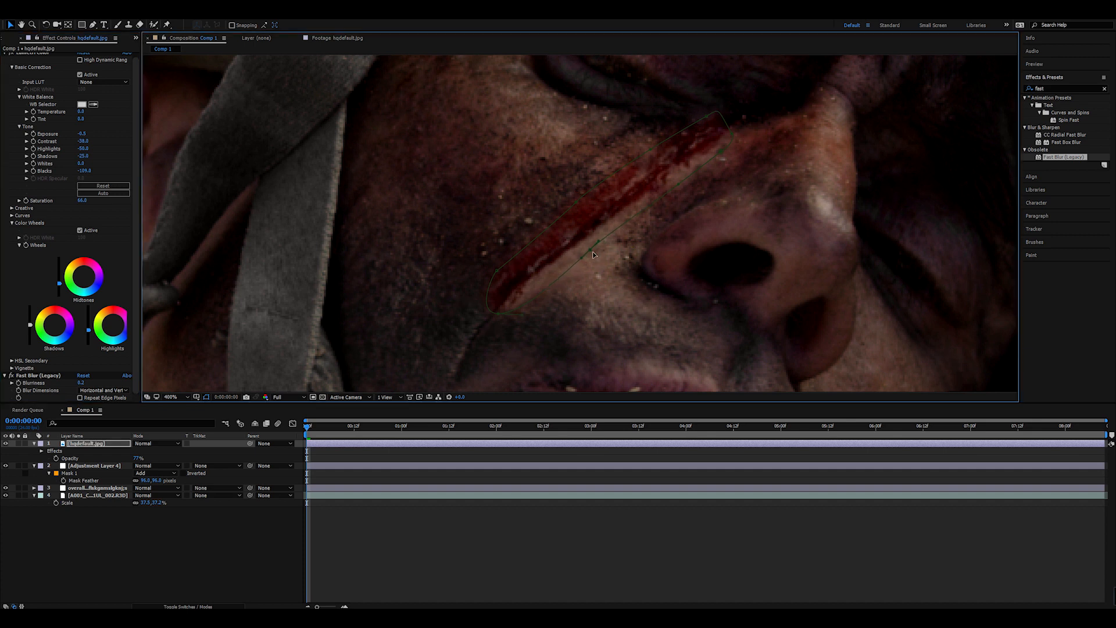
double_click(80, 382)
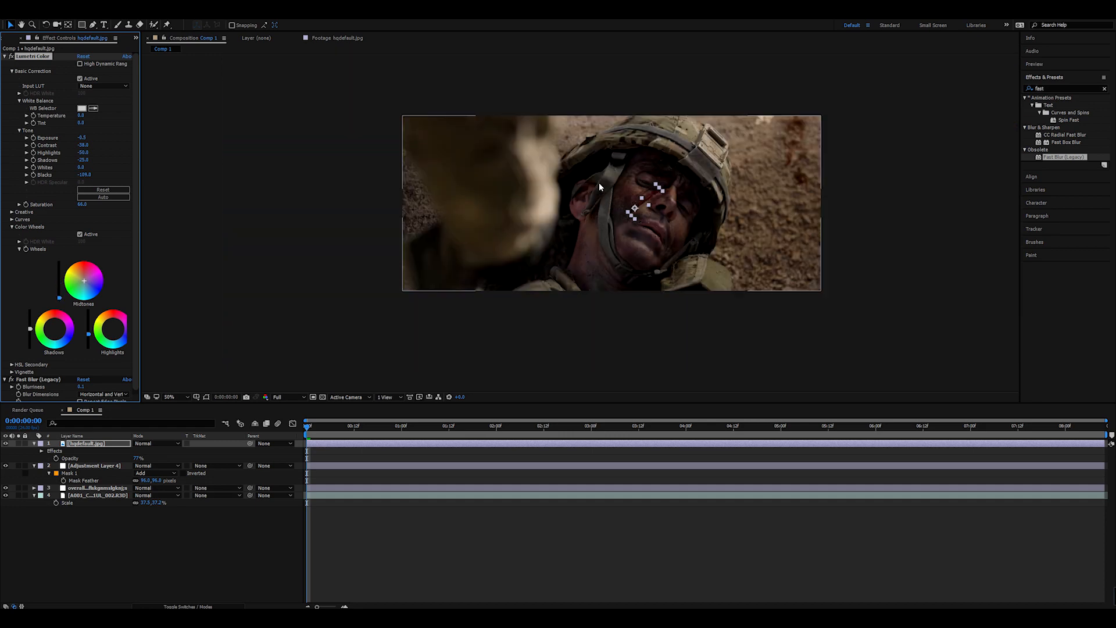
View the comp at 100% and bring up the effects menu in Effect Controls.
left_click(171, 398)
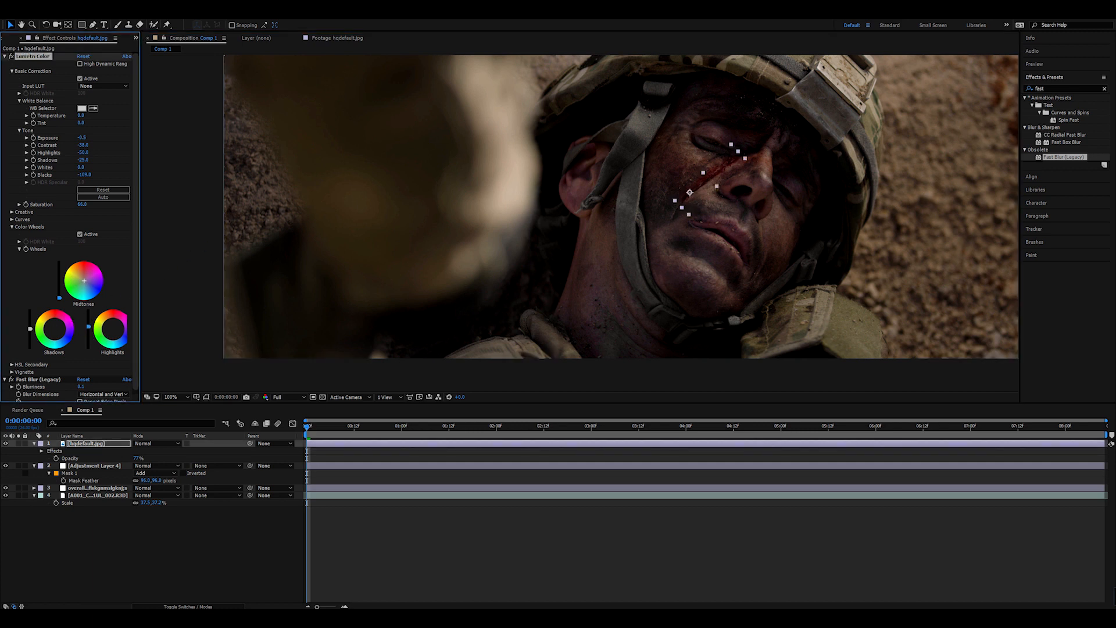
left_click(93, 465)
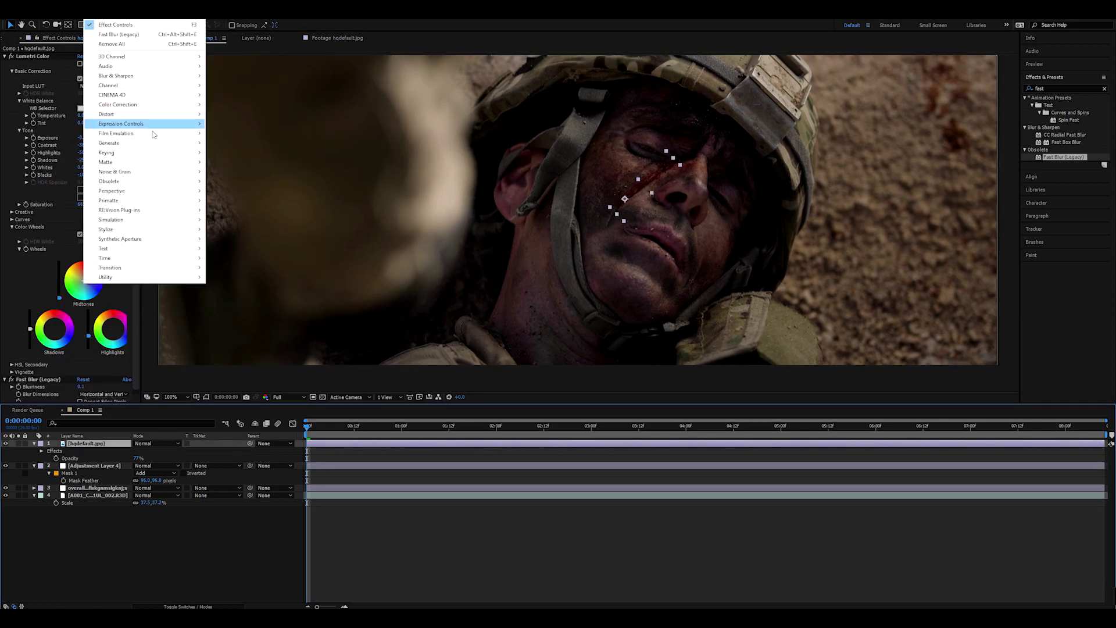
mouse_move(114, 171)
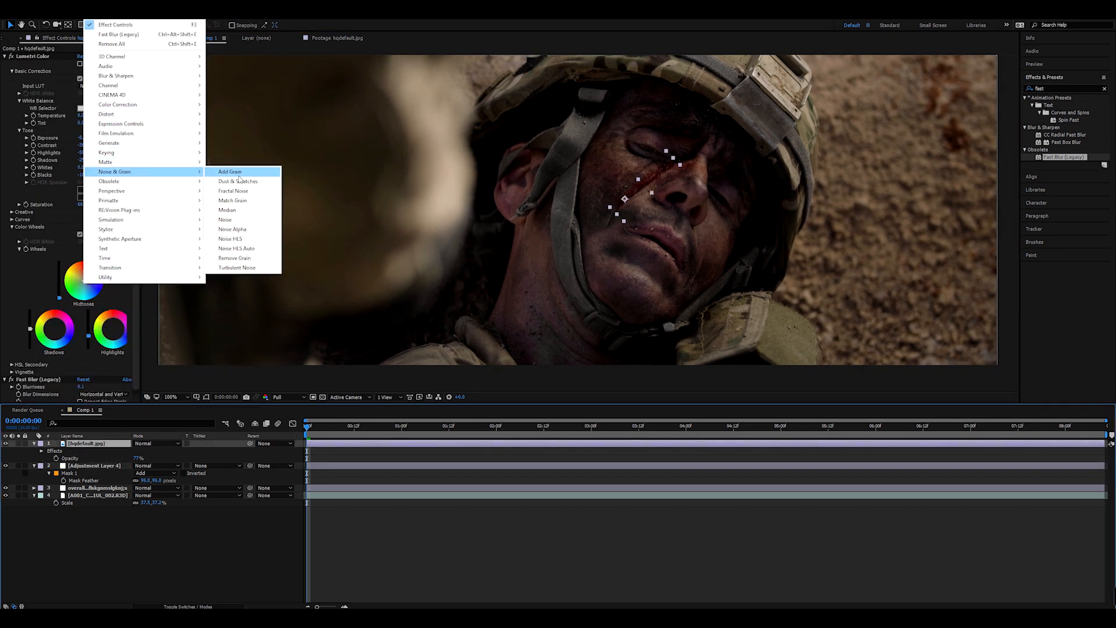
mouse_move(227, 209)
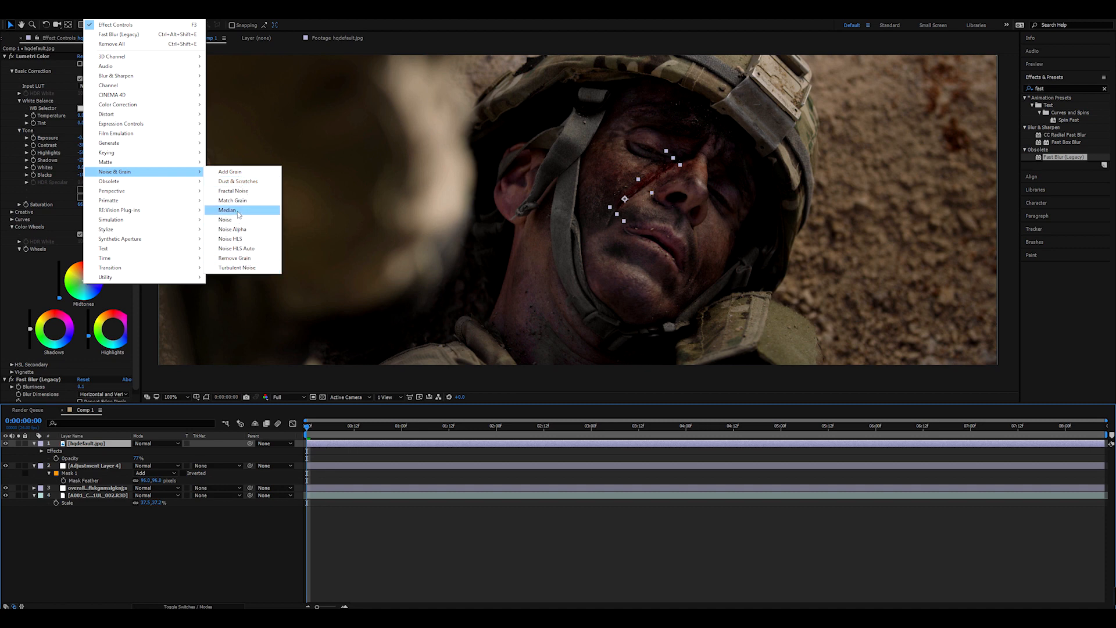
Add Match Grain set to Final Output, sampling grain from the A001 soldier clip.
left_click(231, 199)
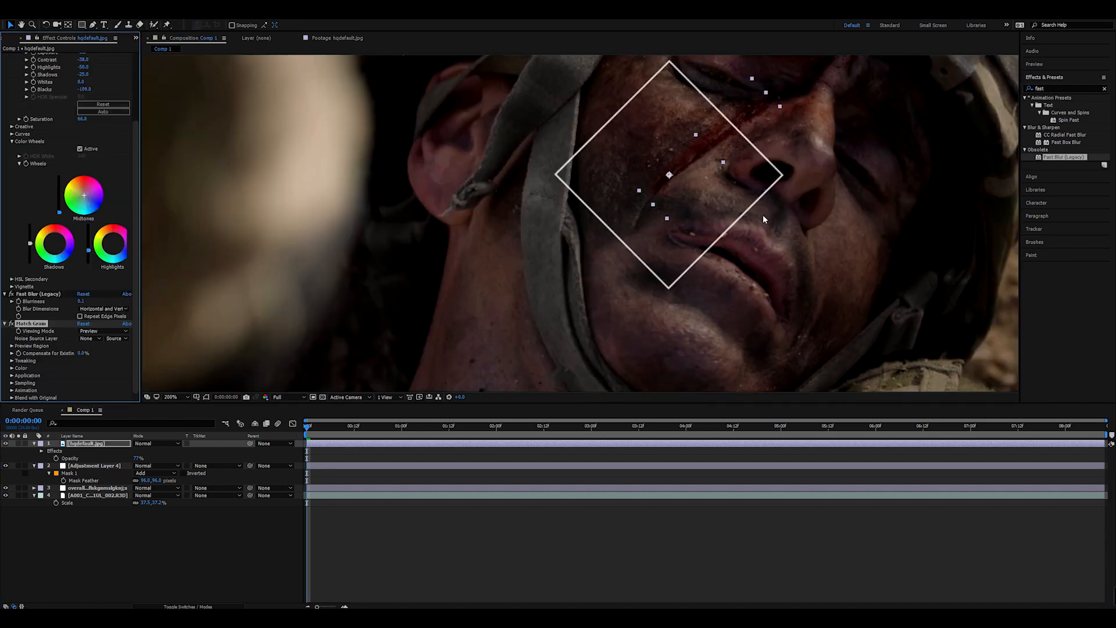
left_click(103, 330)
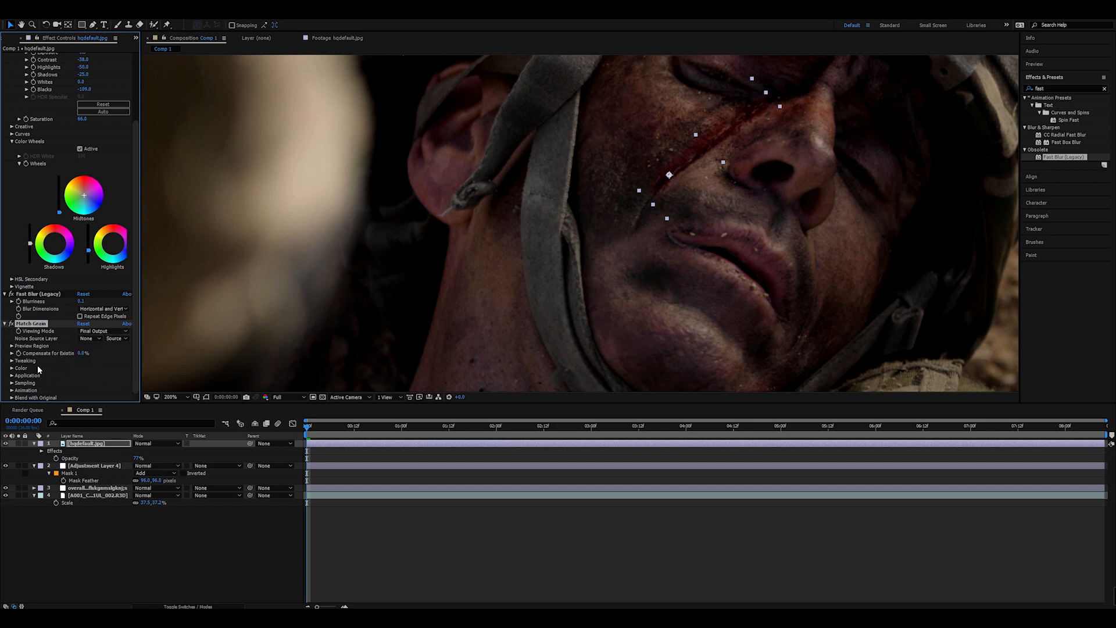
left_click(87, 338)
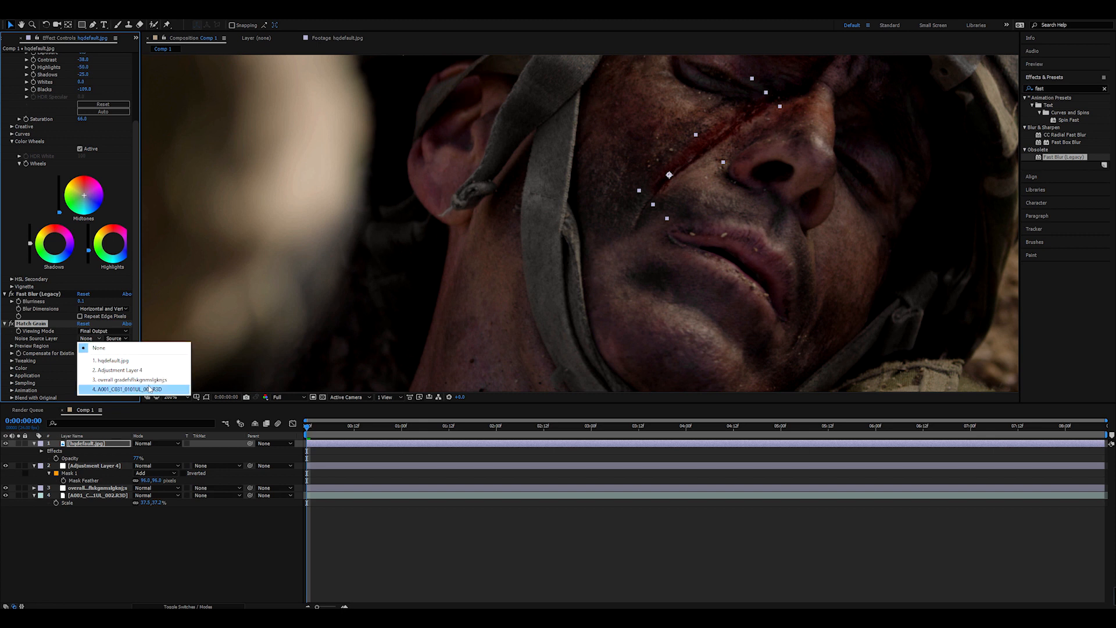
left_click(123, 388)
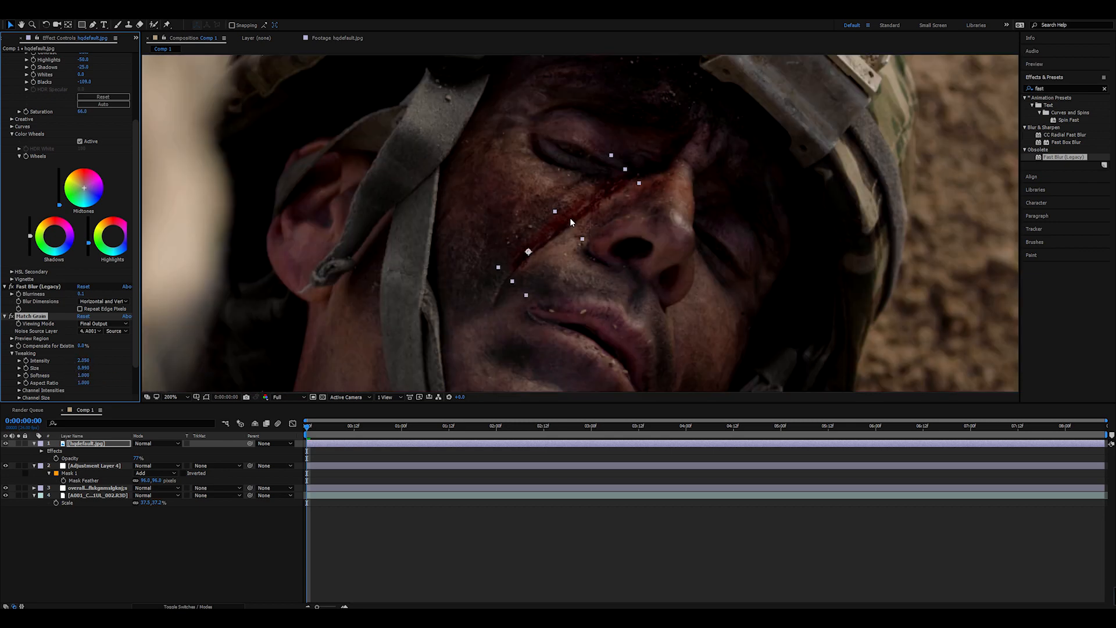
left_click(169, 397)
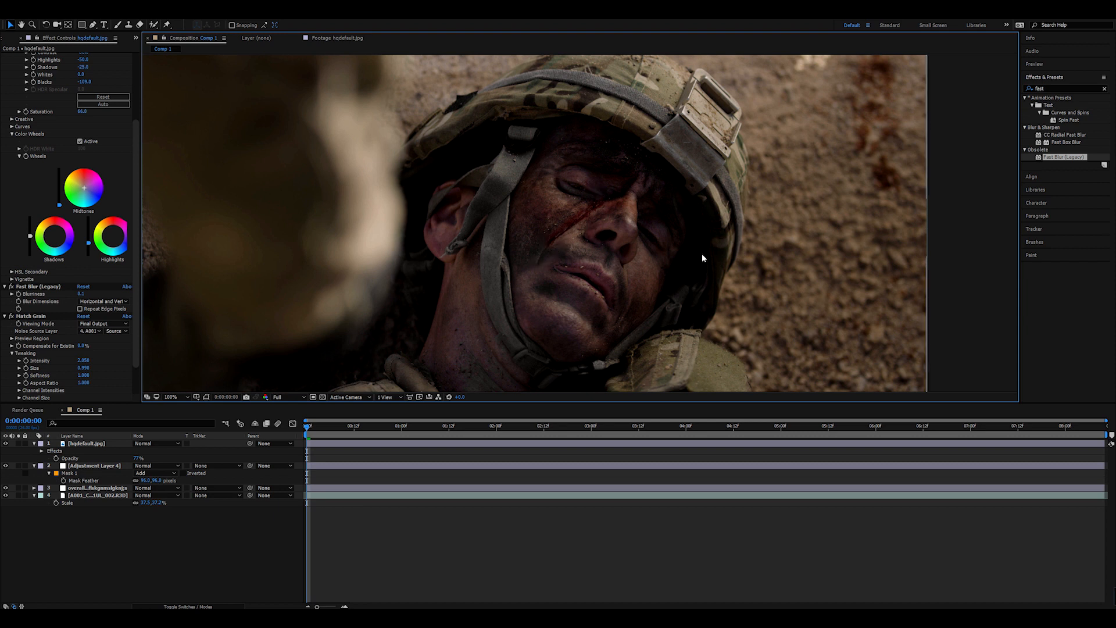
Add a null object layer to the comp and name it 'tracker'.
left_click(170, 397)
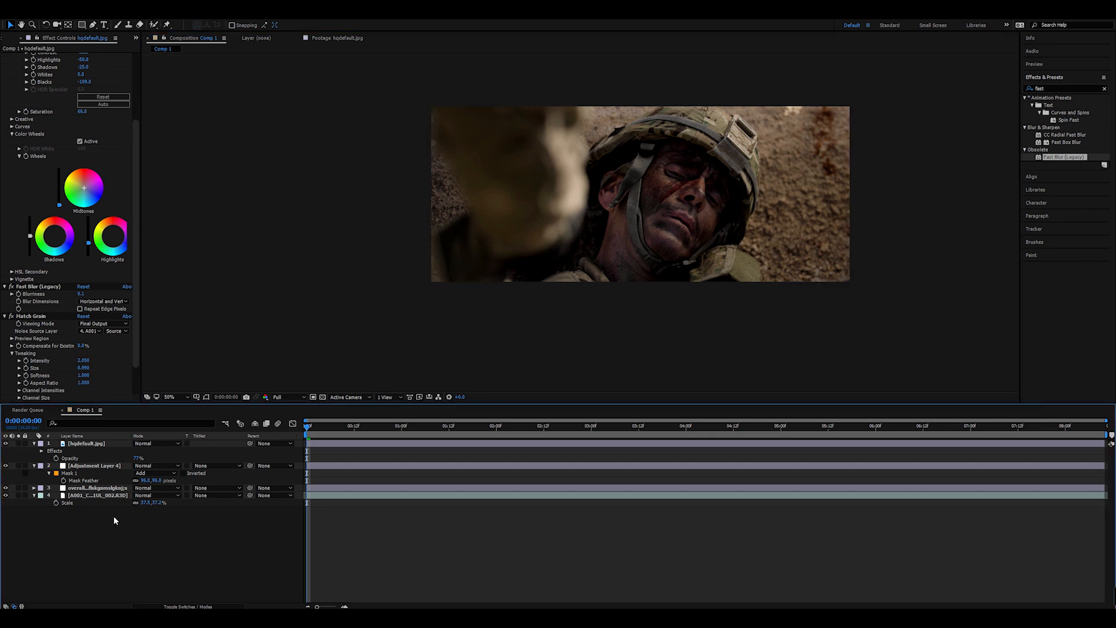
mouse_move(104, 541)
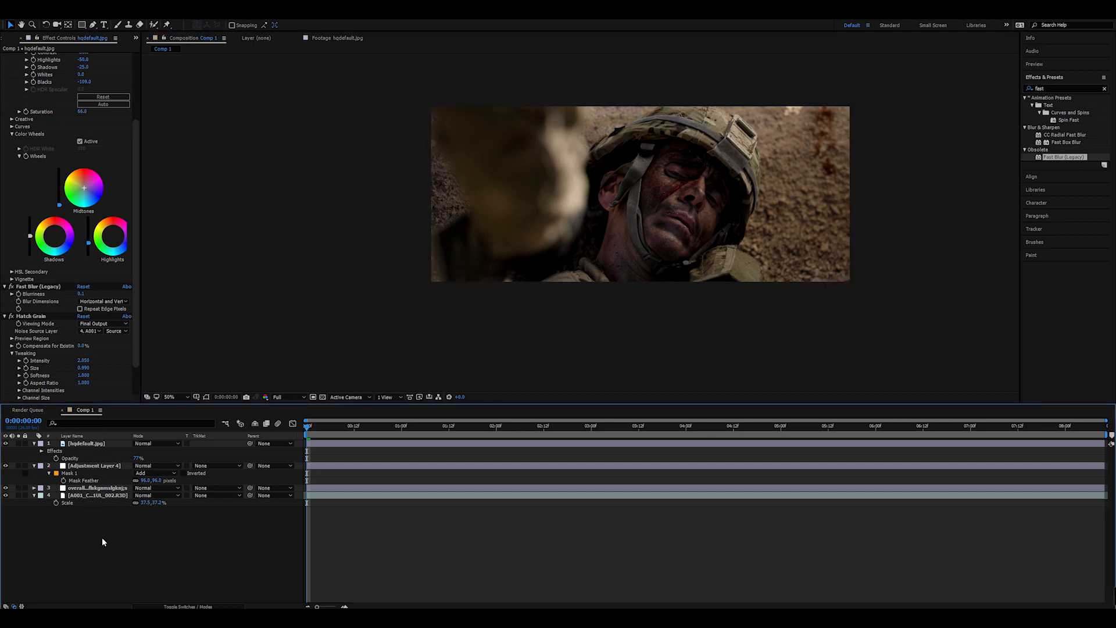
left_click(274, 495)
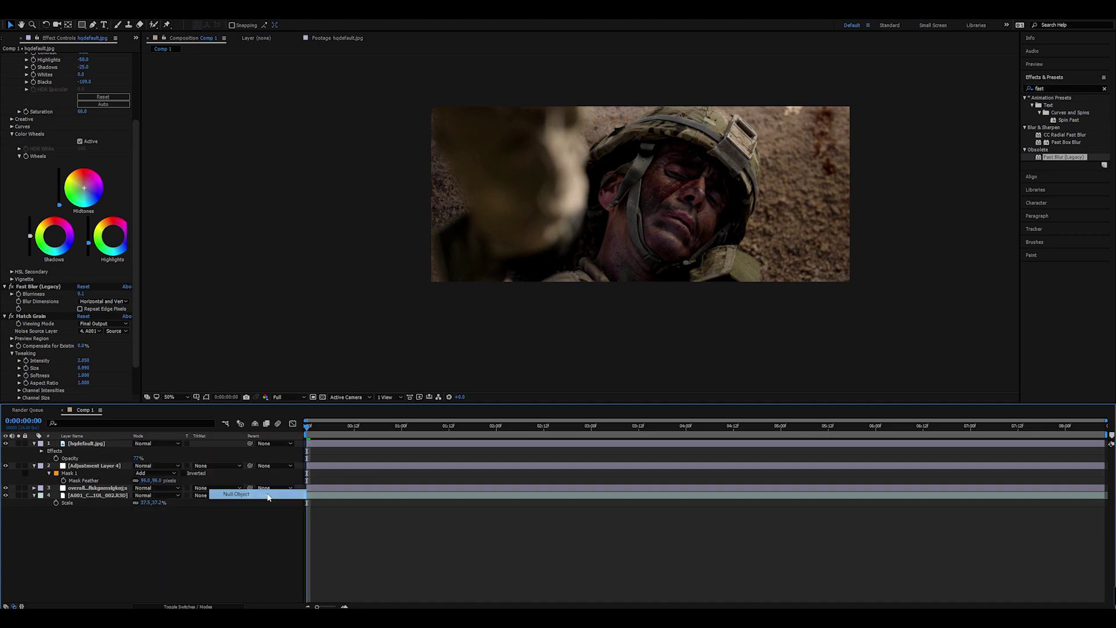
left_click(237, 494)
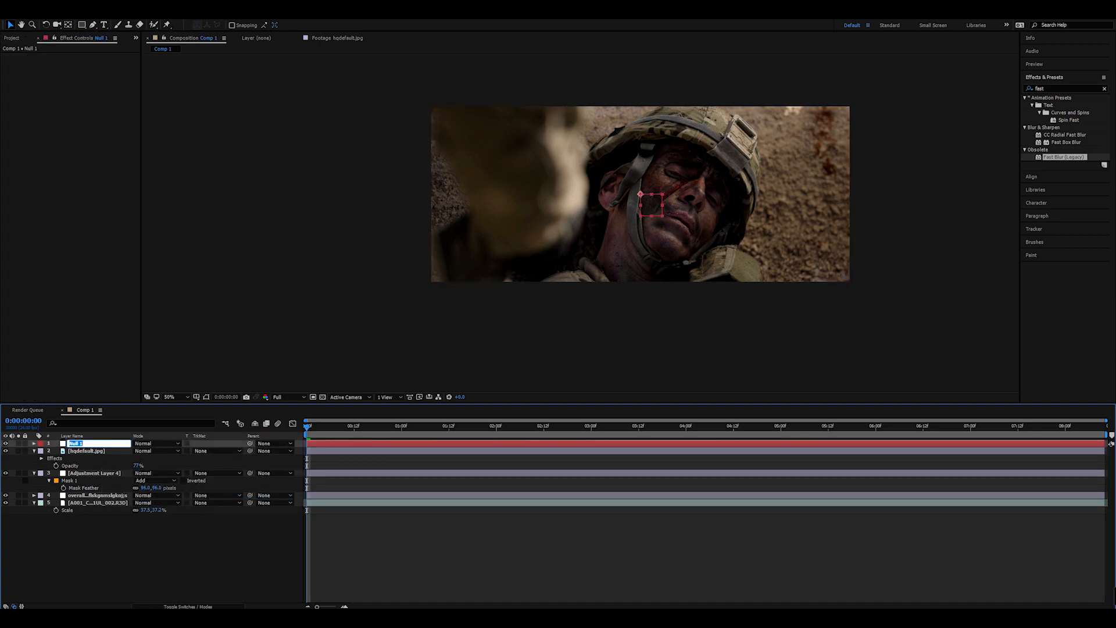
type("tracker")
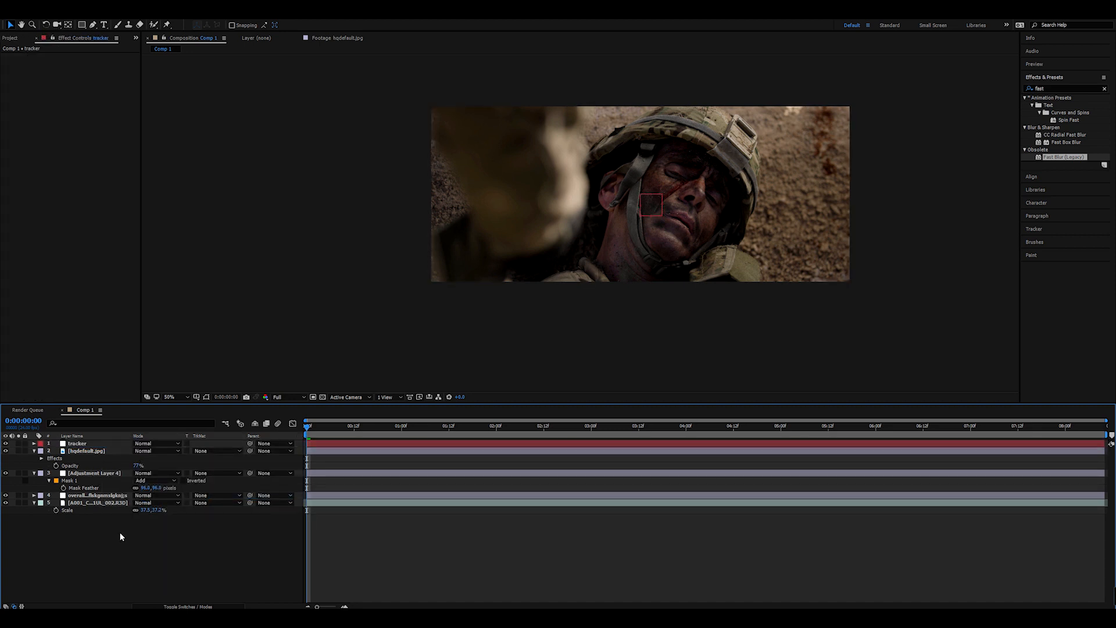
left_click(79, 502)
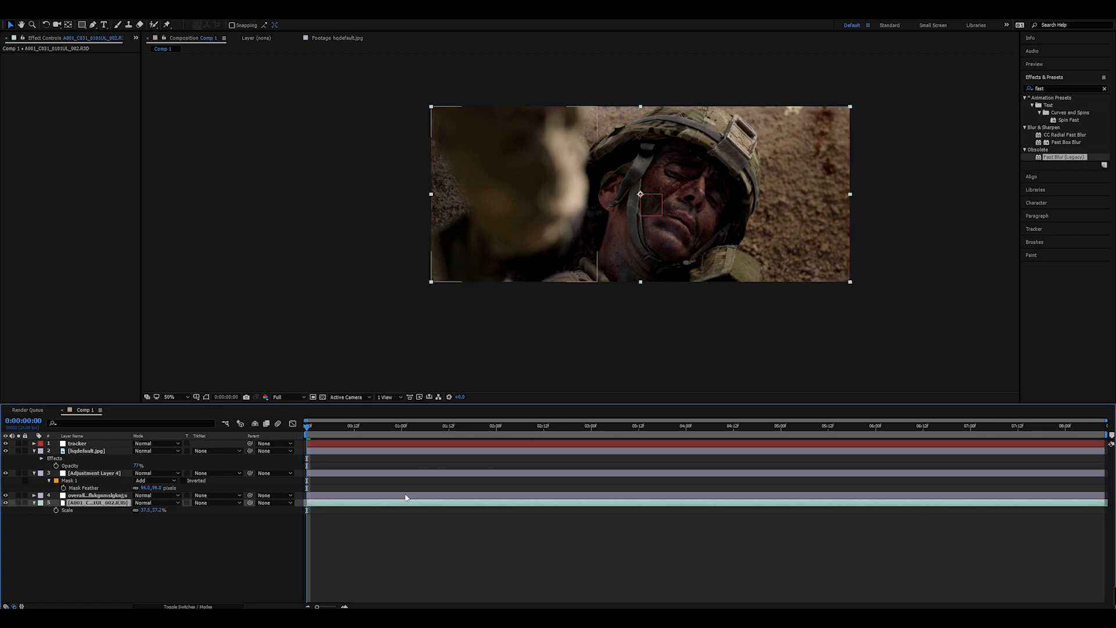
mouse_move(808, 193)
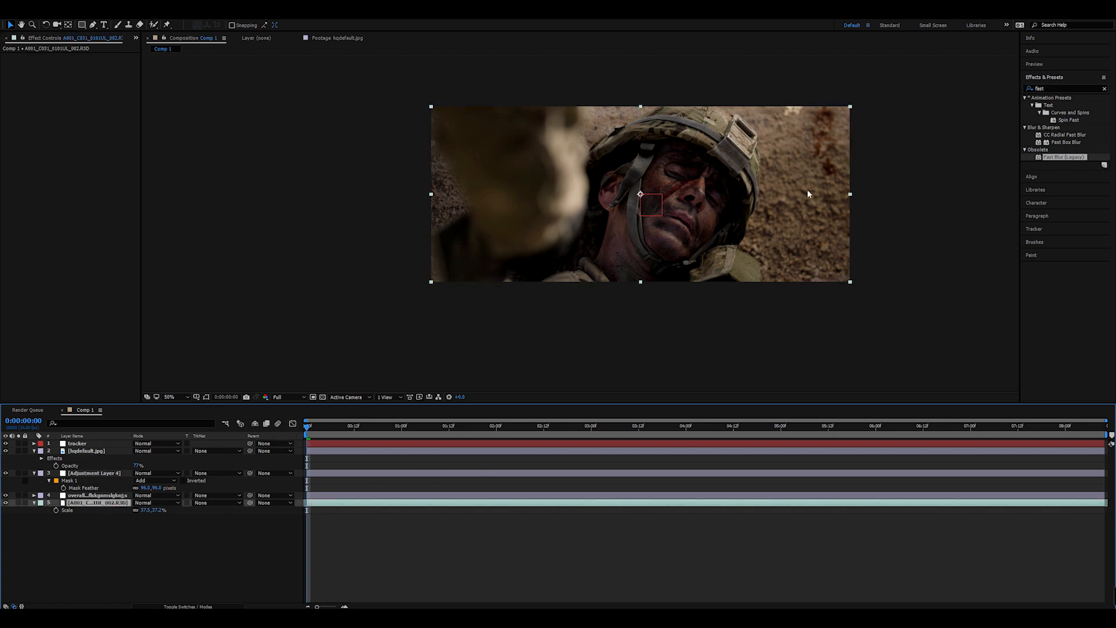
Start Track Motion on the soldier footage from the Tracker panel at 100% view.
left_click(170, 396)
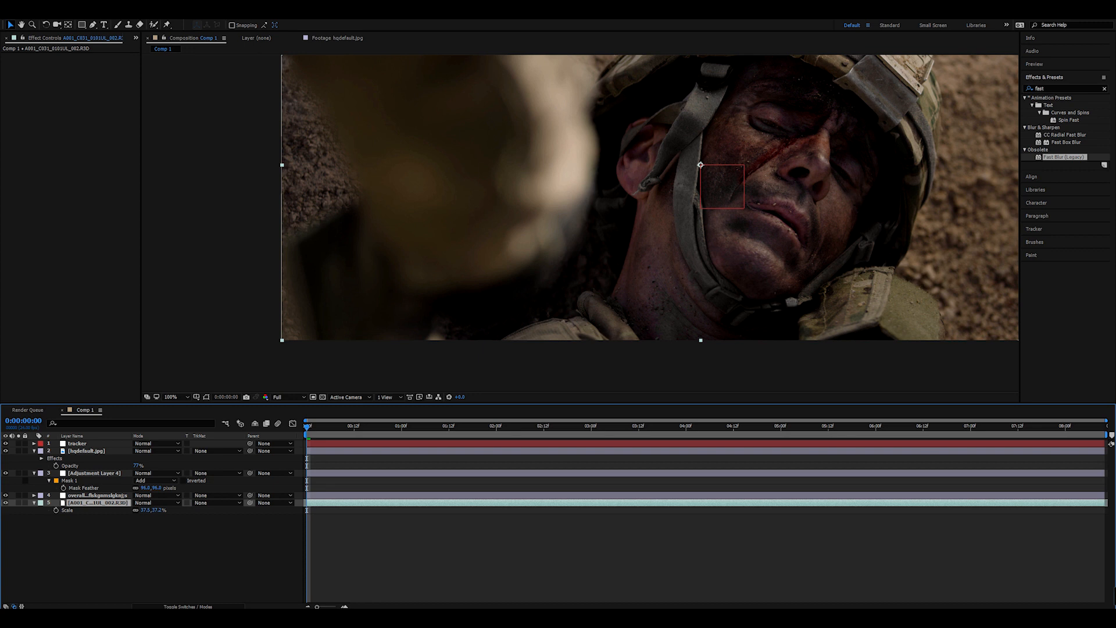
left_click(1035, 228)
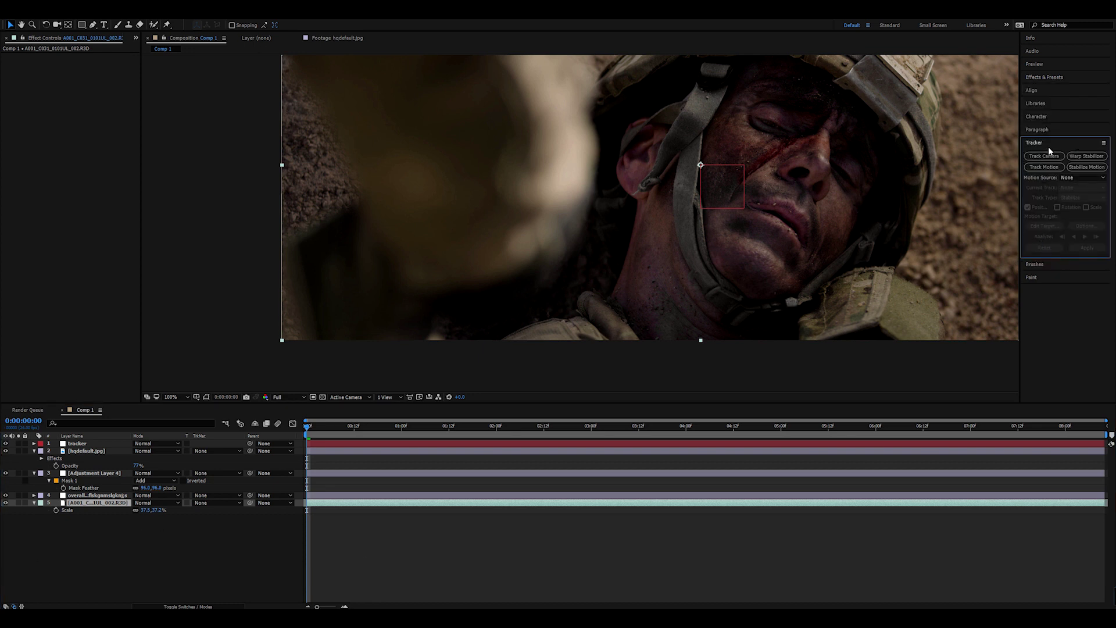
left_click(1044, 167)
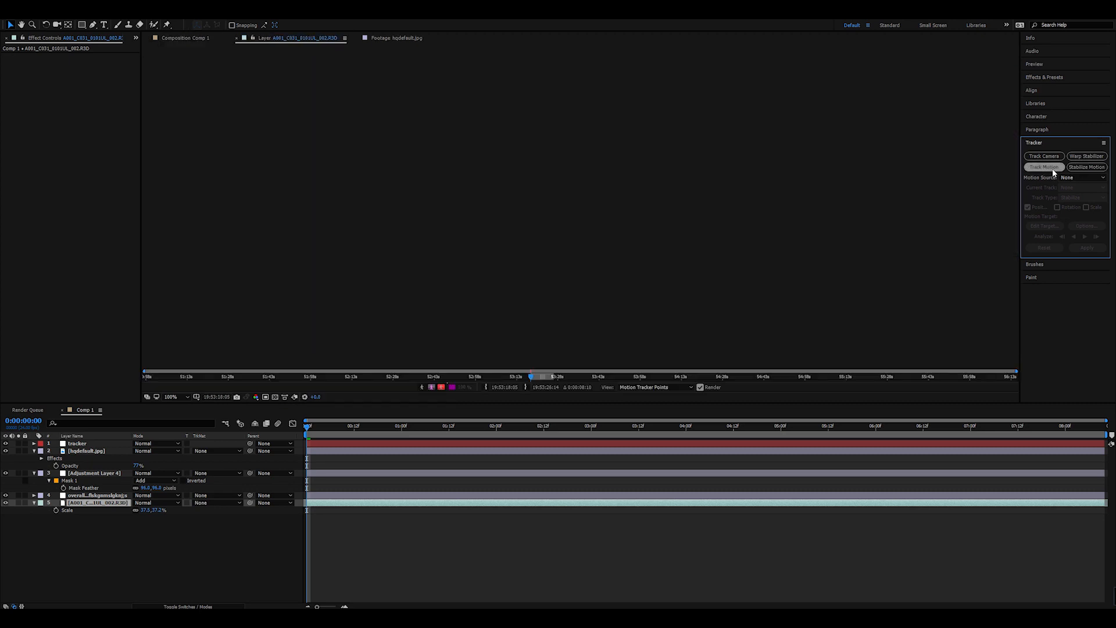
Enable Rotation and drag the two track points onto the soldier's cheek beside his nose.
left_click(1043, 167)
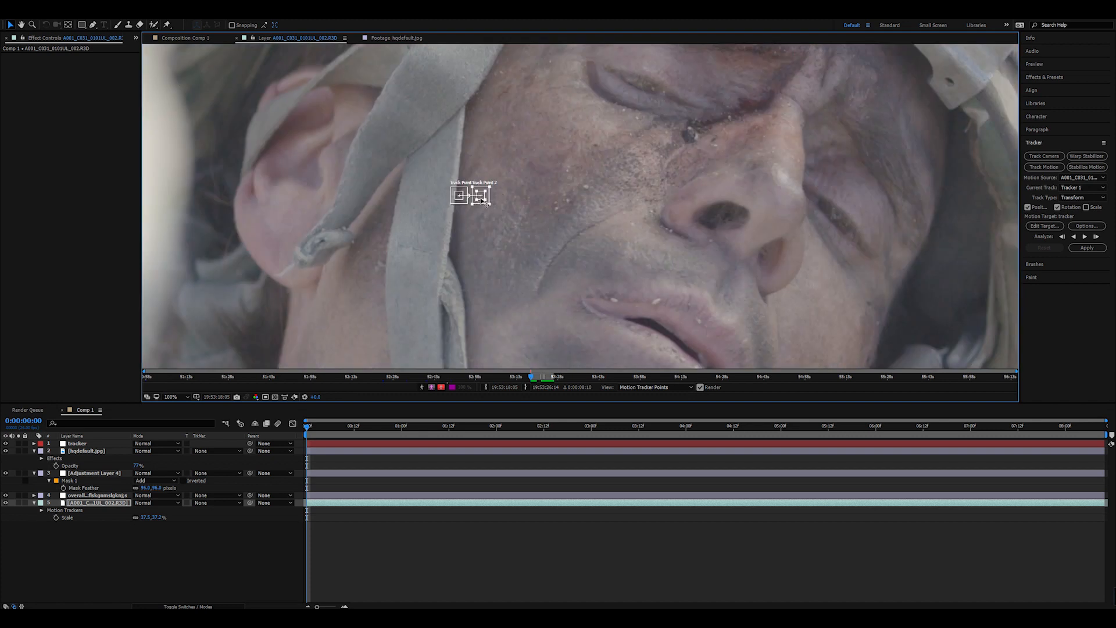
left_click_drag(483, 195, 690, 137)
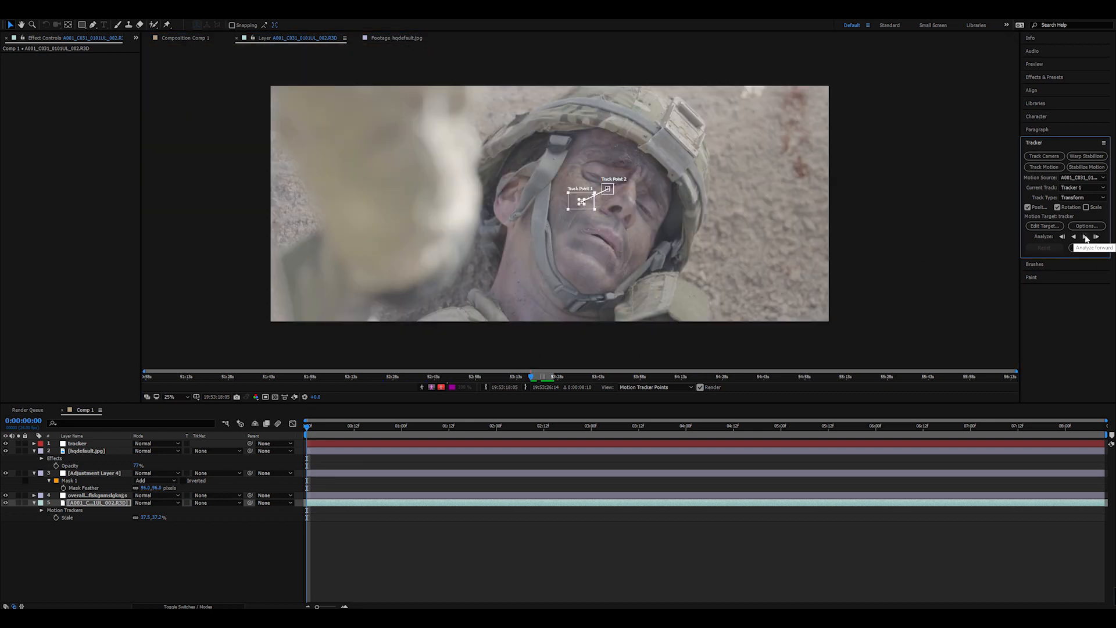
Analyze the track points forward and scrub the timeline to verify the paths.
left_click(1083, 236)
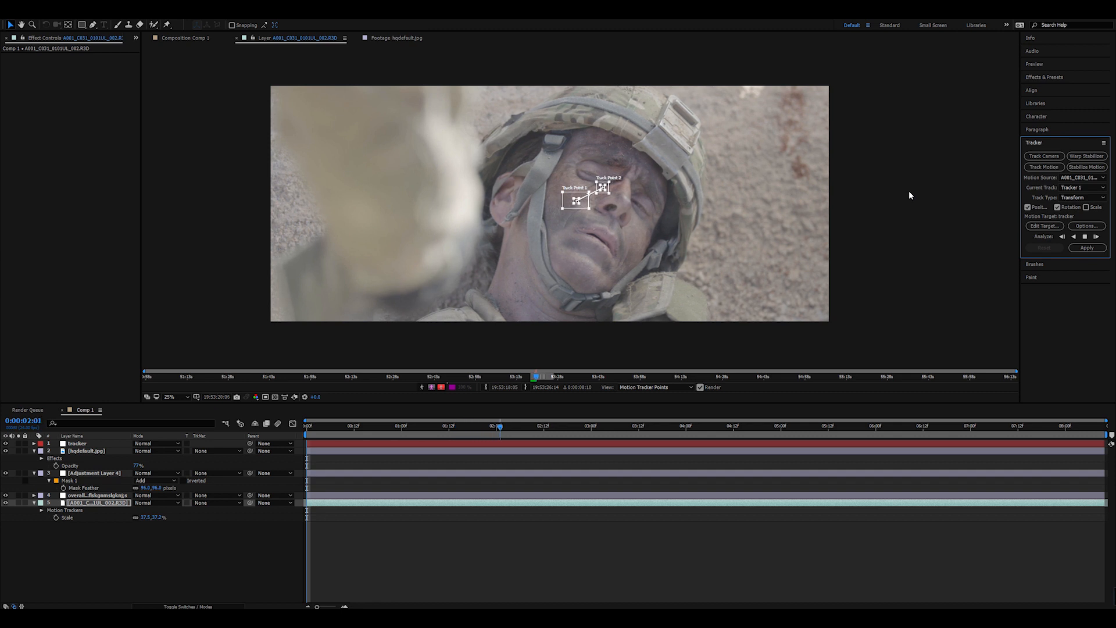
left_click(520, 428)
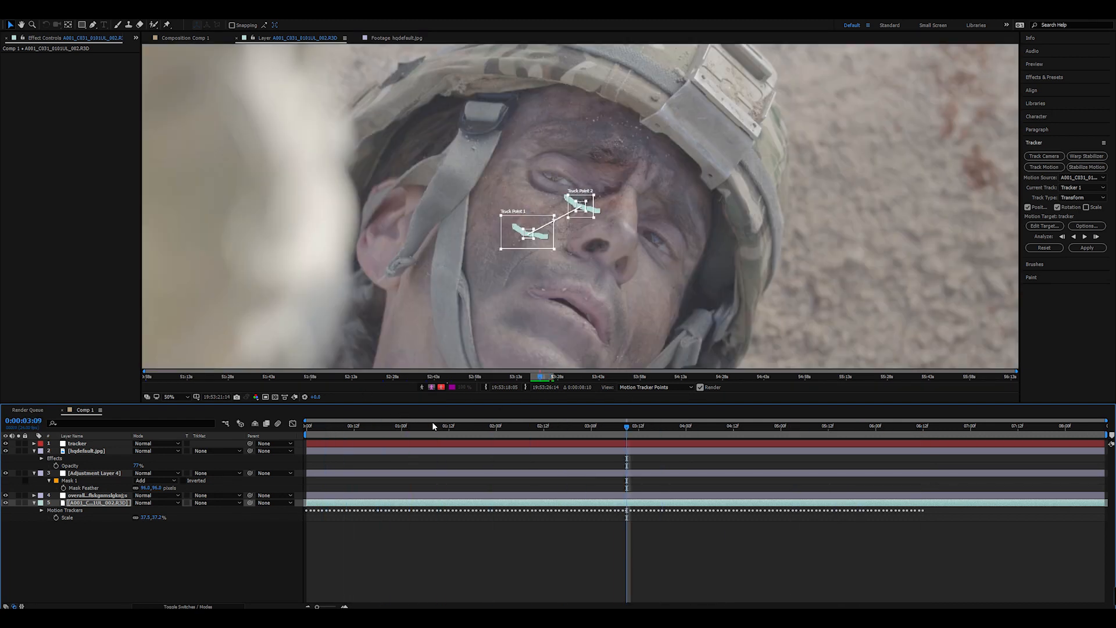
left_click(696, 425)
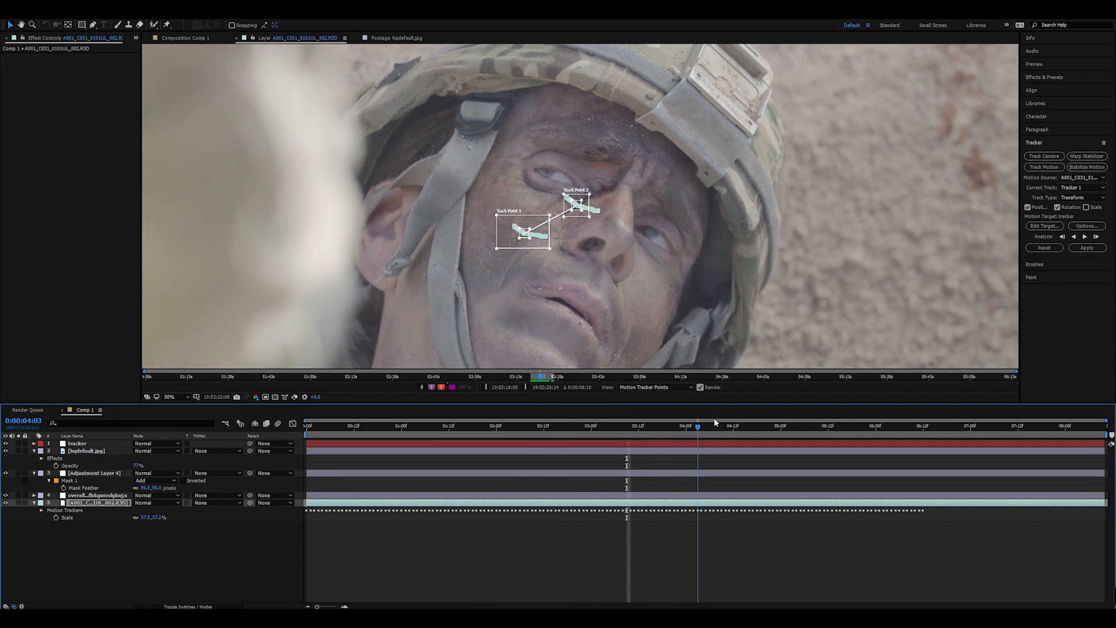
left_click(923, 444)
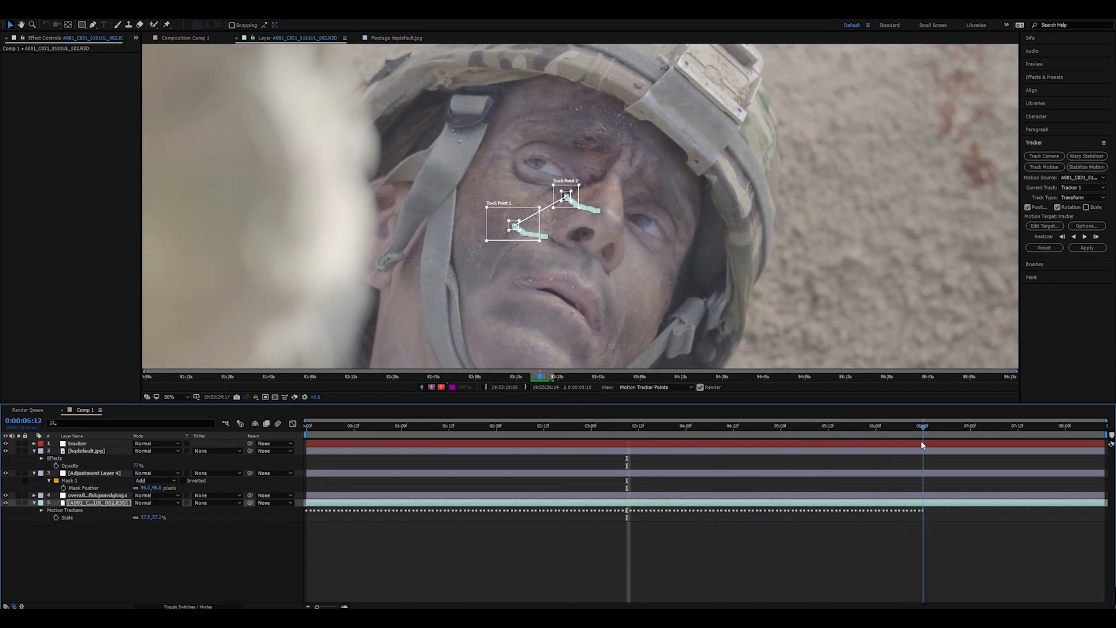
Target layer 1. tracker and apply the tracking data in both X and Y.
left_click(1044, 226)
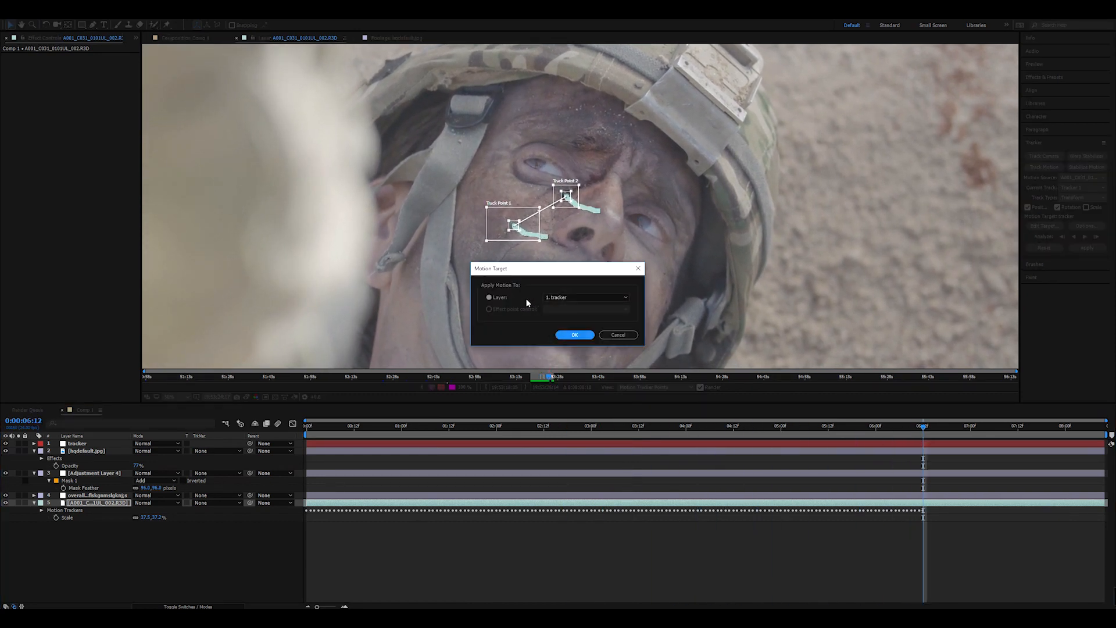
left_click(574, 335)
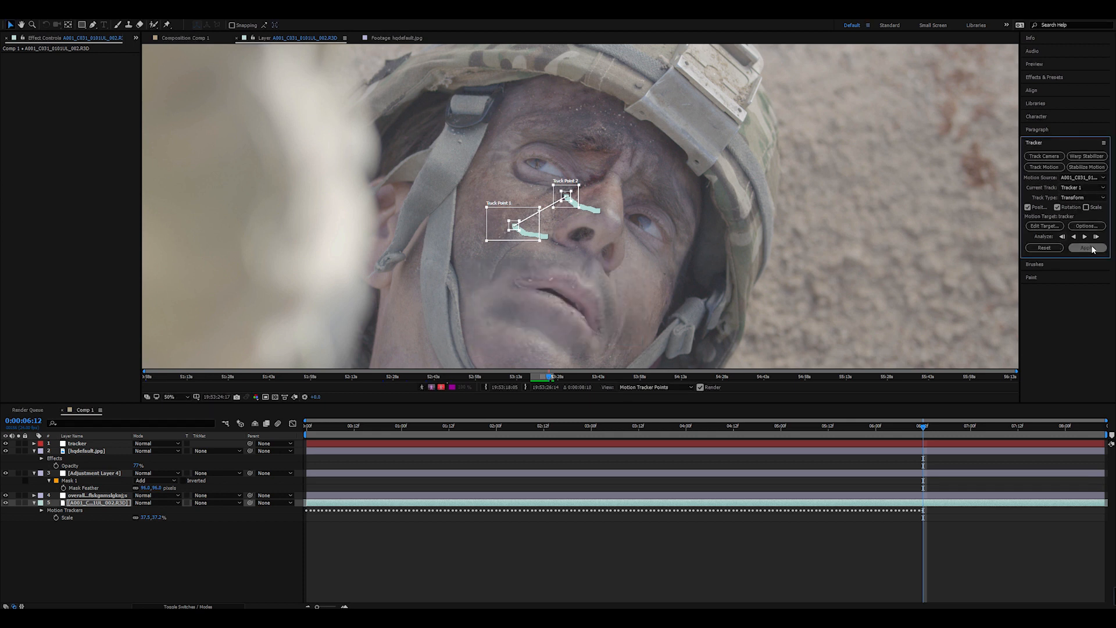
left_click(1086, 247)
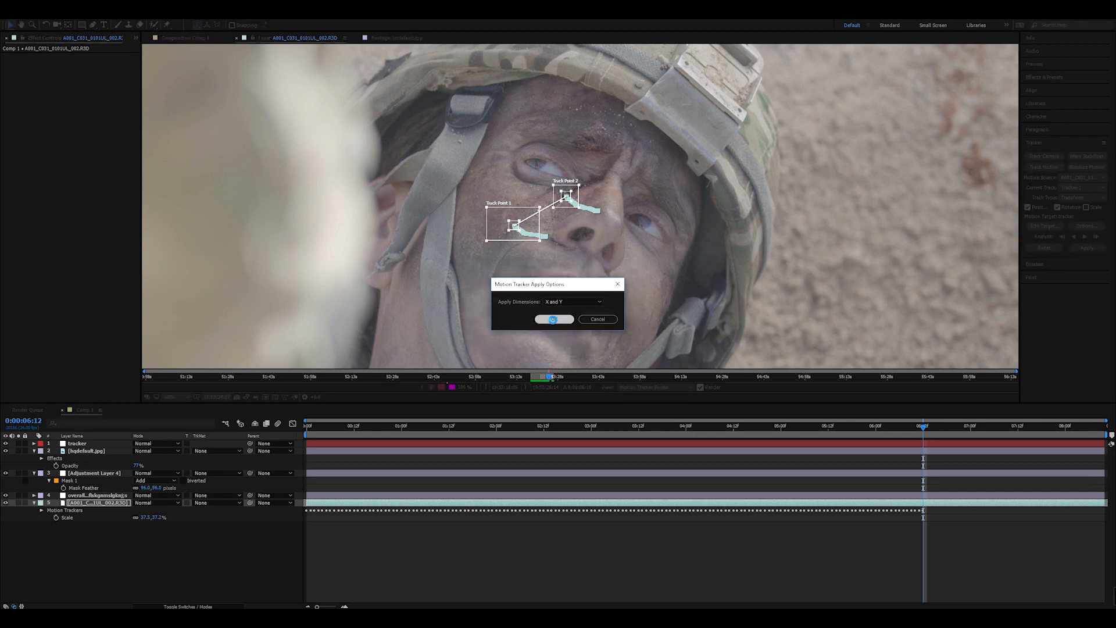
left_click(553, 318)
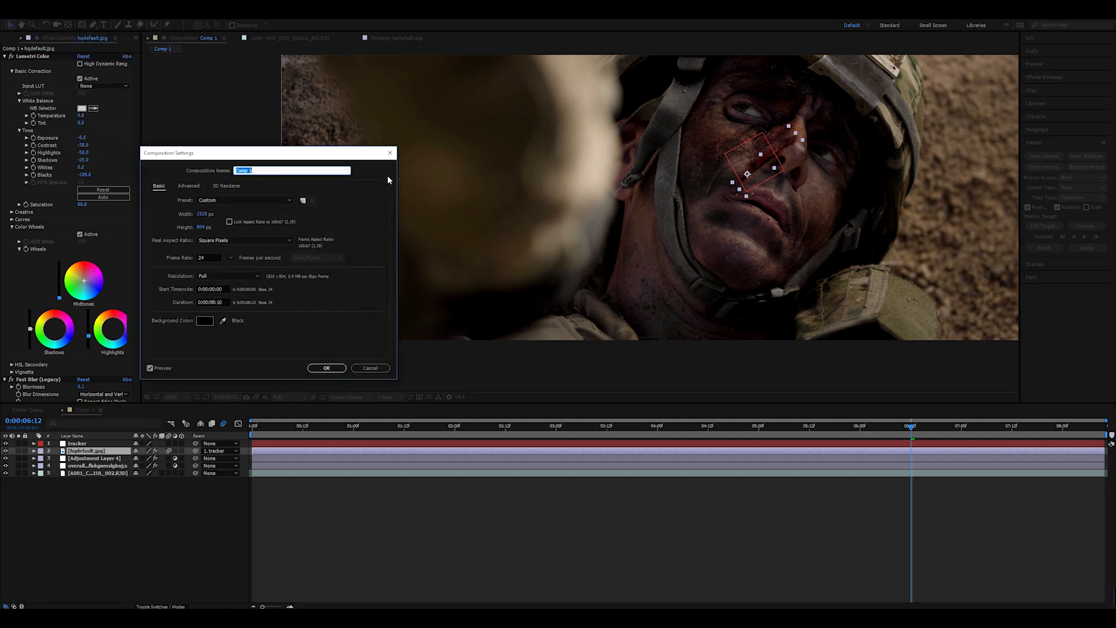
Cancel out of the Composition Settings dialog without changes.
left_click(188, 185)
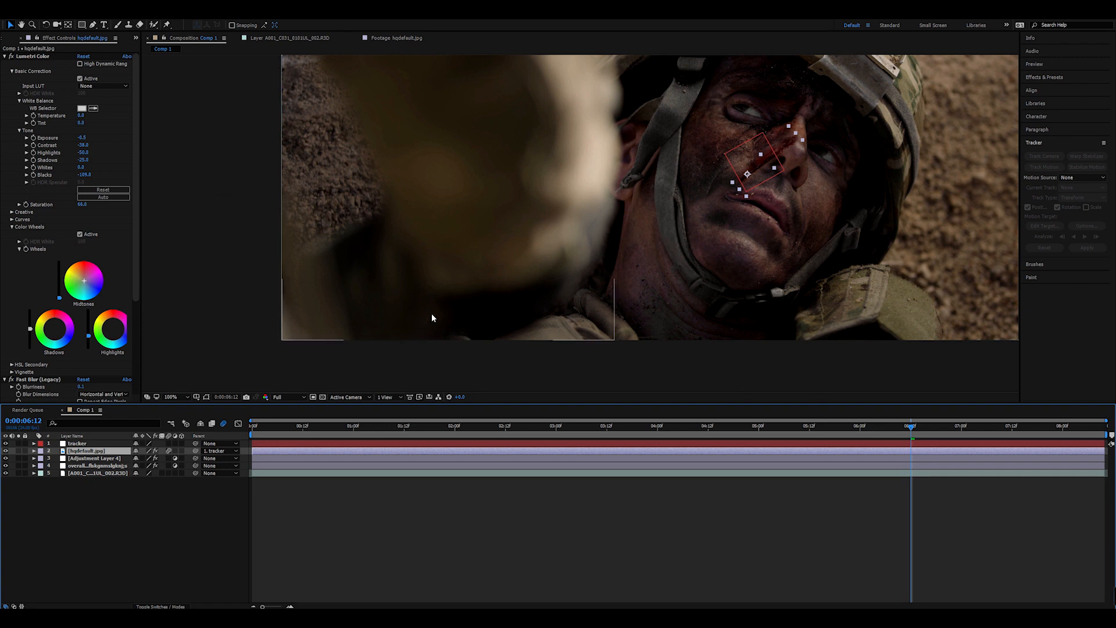
mouse_move(921, 430)
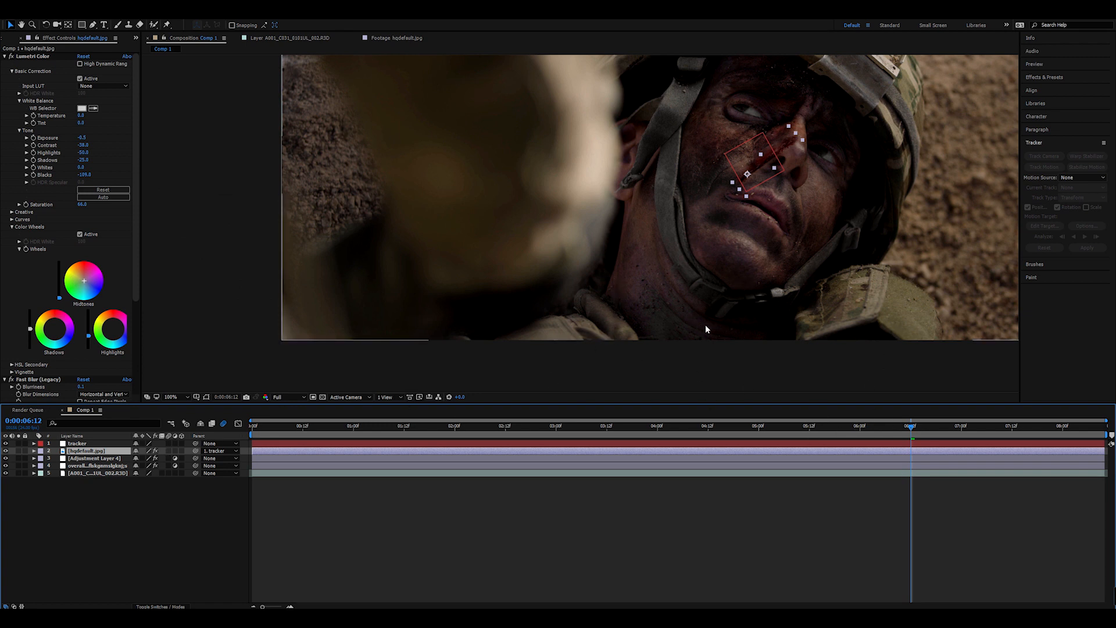
mouse_move(202, 497)
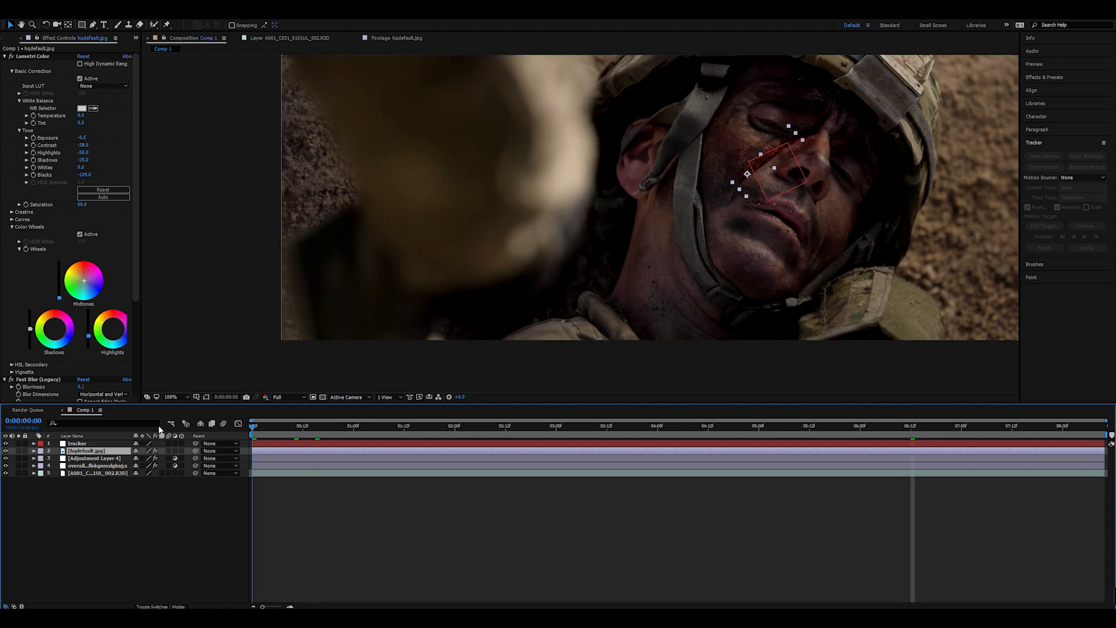
mouse_move(195, 450)
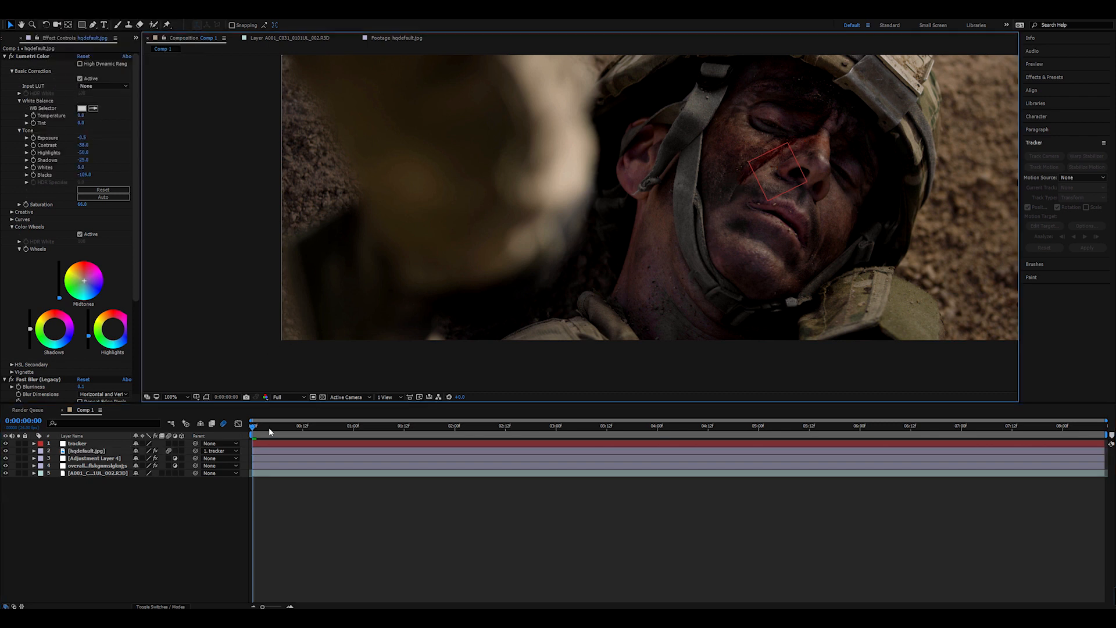
mouse_move(233, 346)
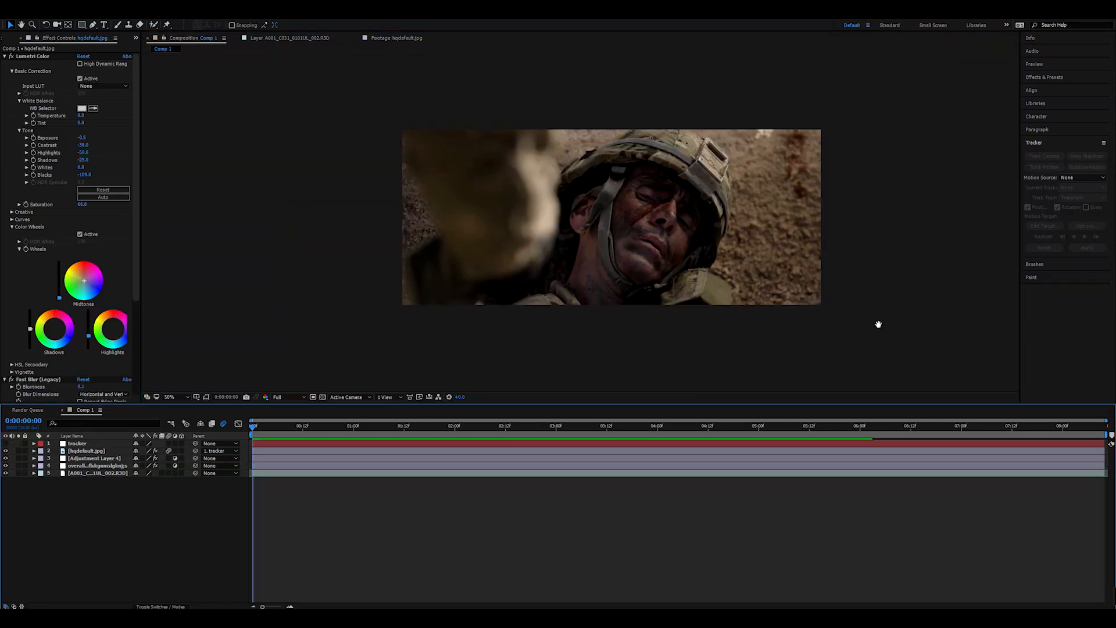
Play a RAM preview at 100% and stop it to inspect the scar on the moving face.
left_click(437, 426)
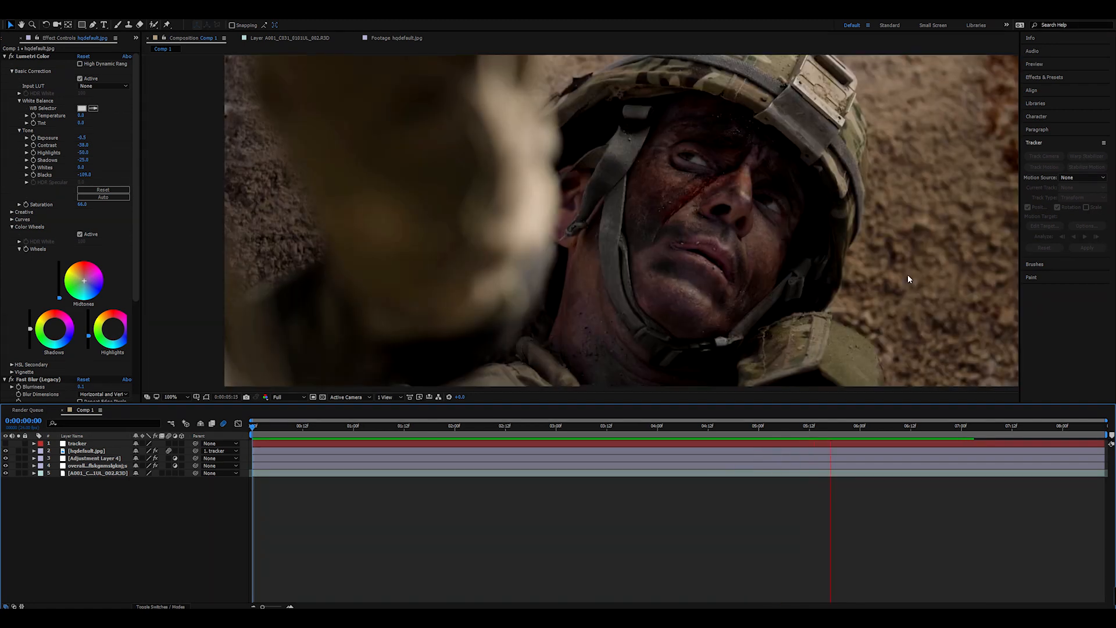
left_click(1006, 425)
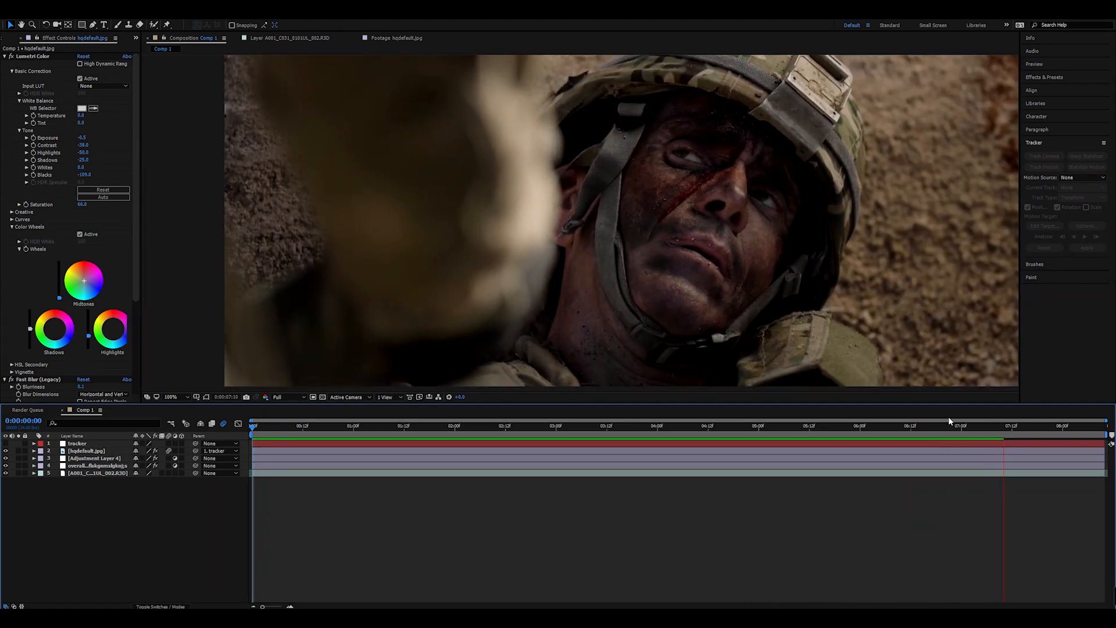
left_click(641, 442)
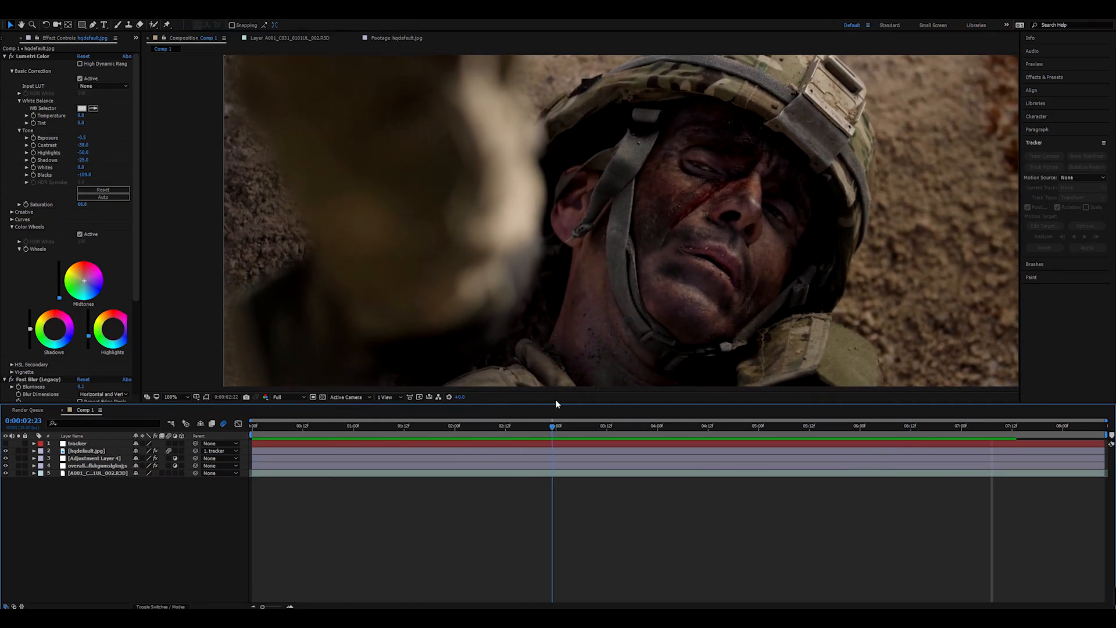
left_click(312, 425)
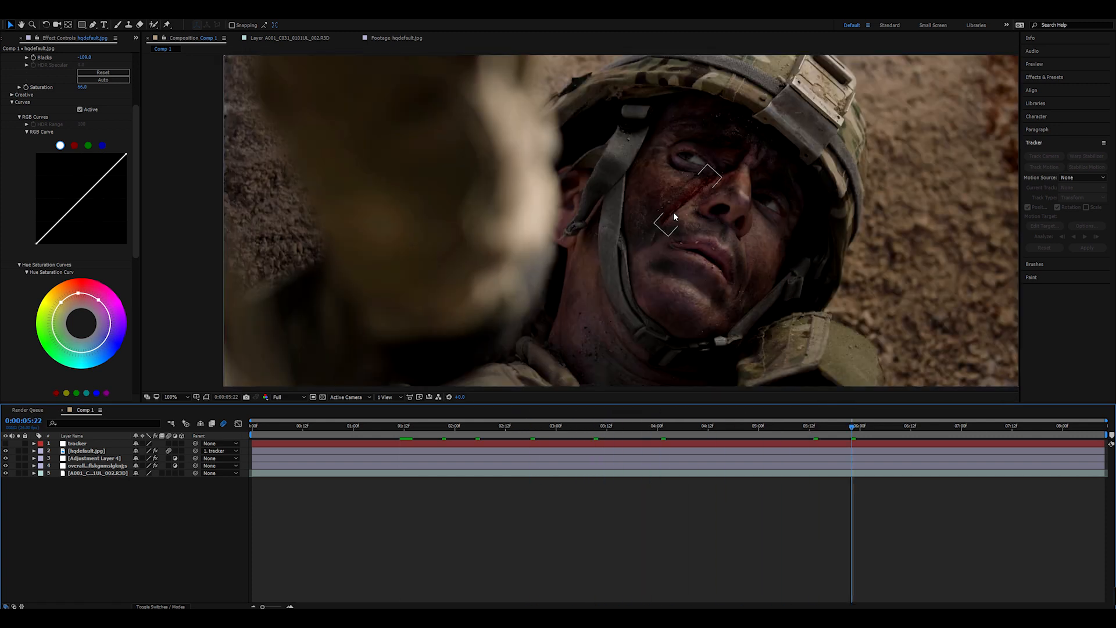
left_click(170, 398)
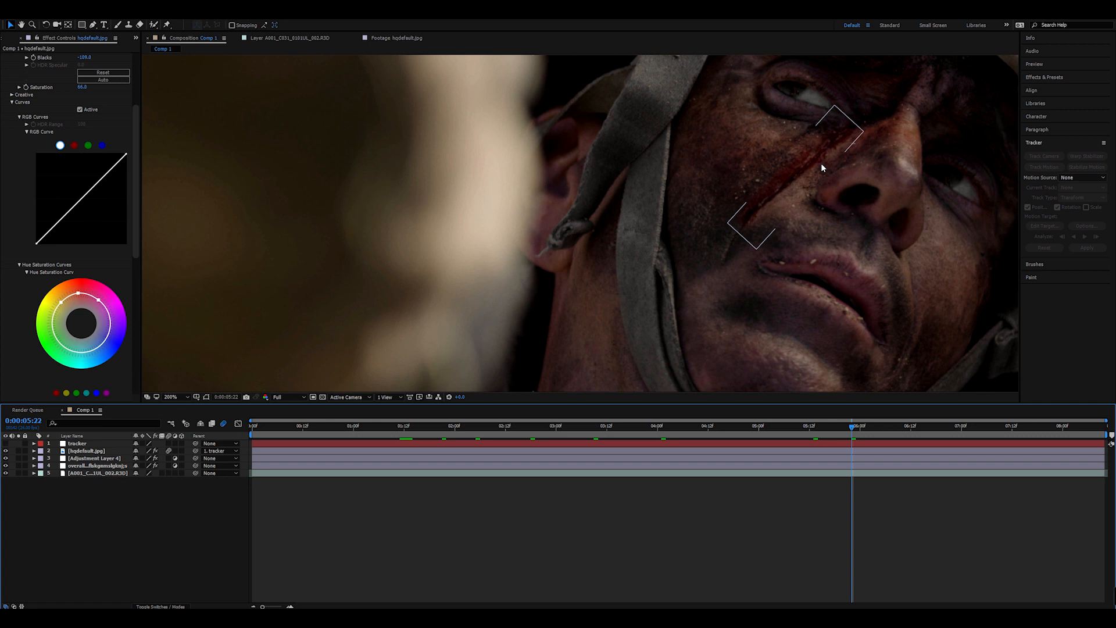
mouse_move(795, 207)
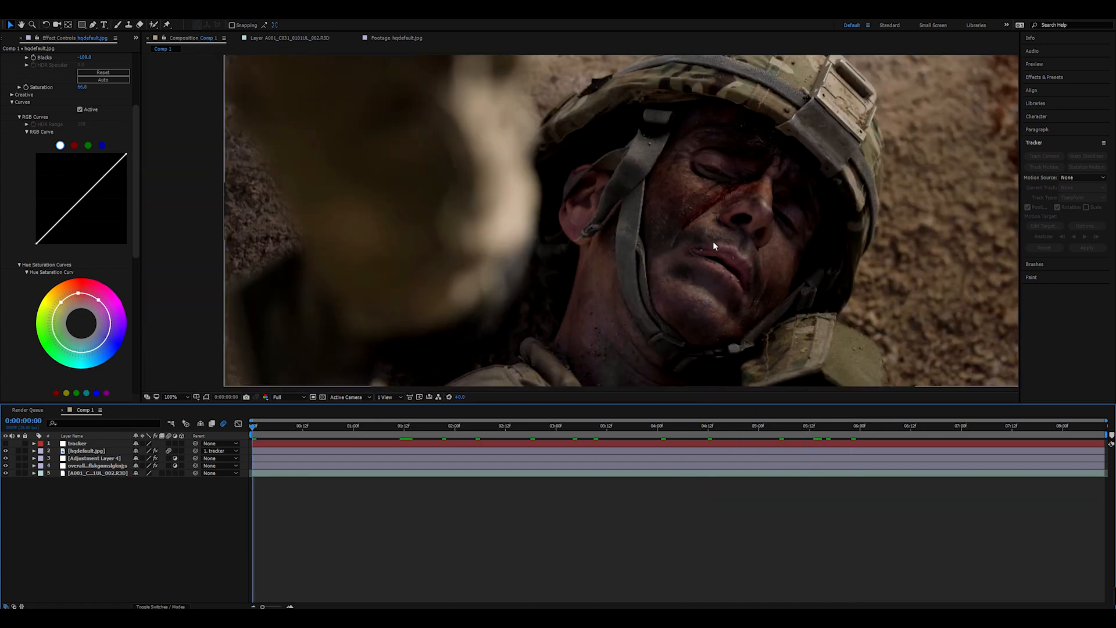
left_click(171, 398)
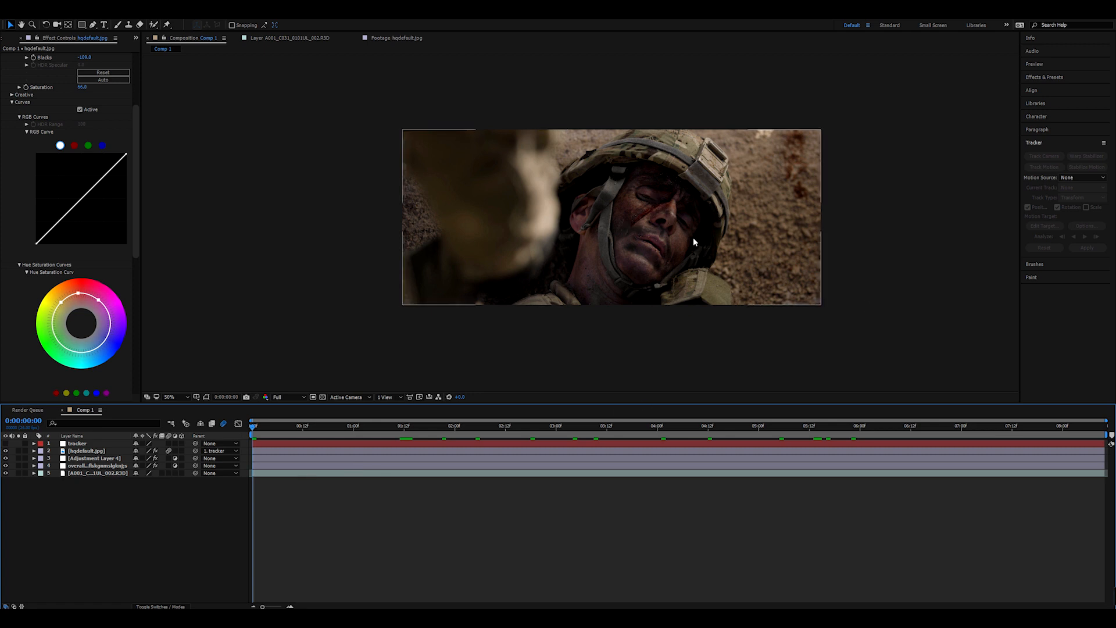
left_click(170, 398)
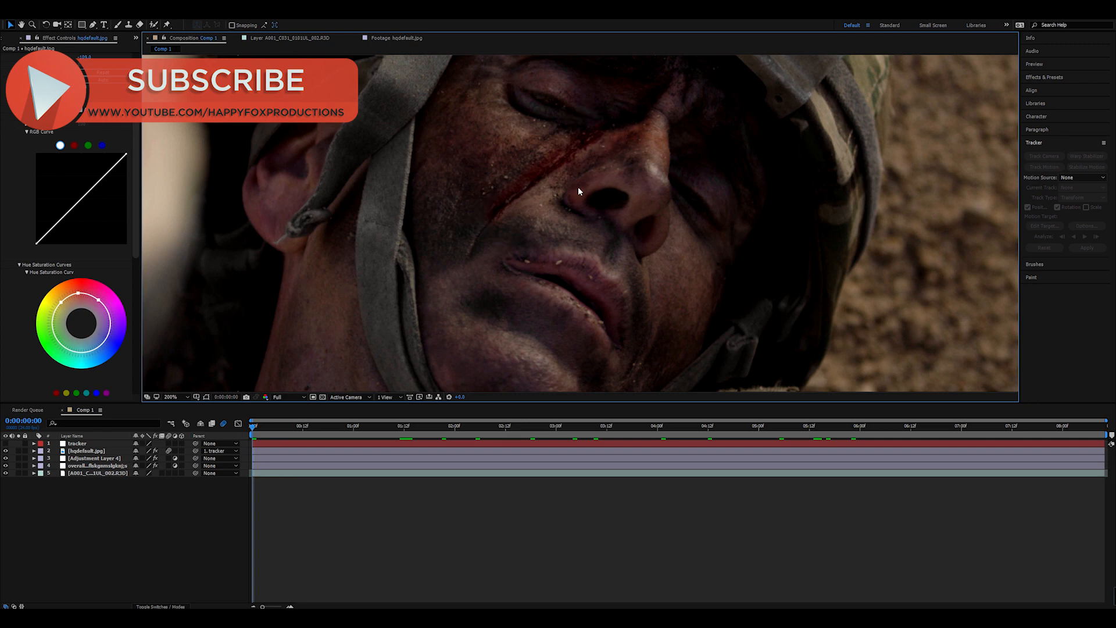
mouse_move(509, 169)
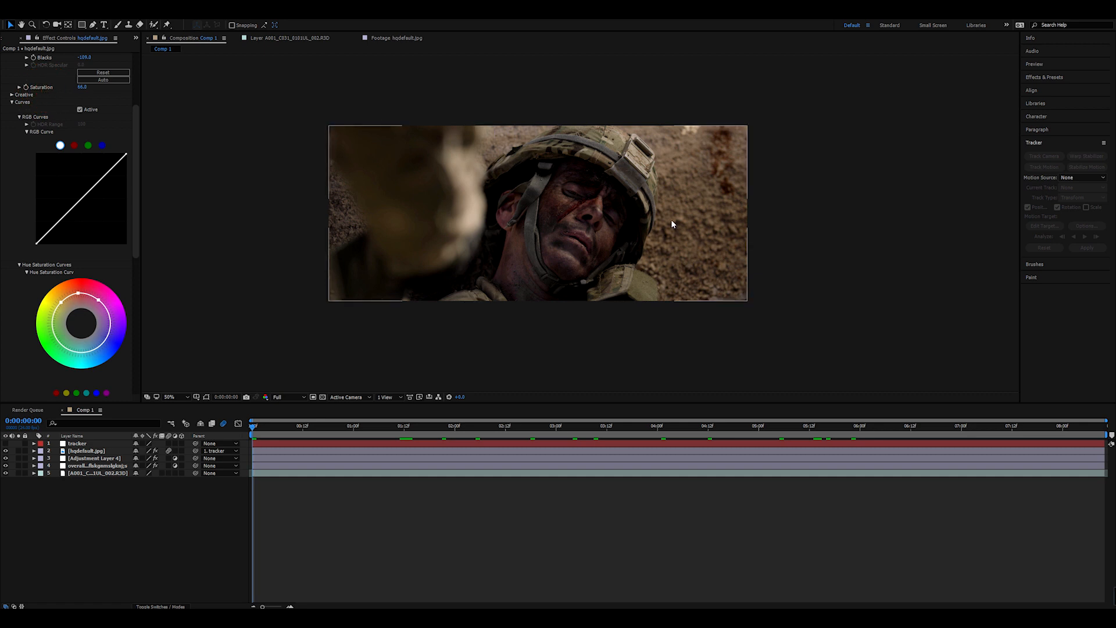
mouse_move(813, 185)
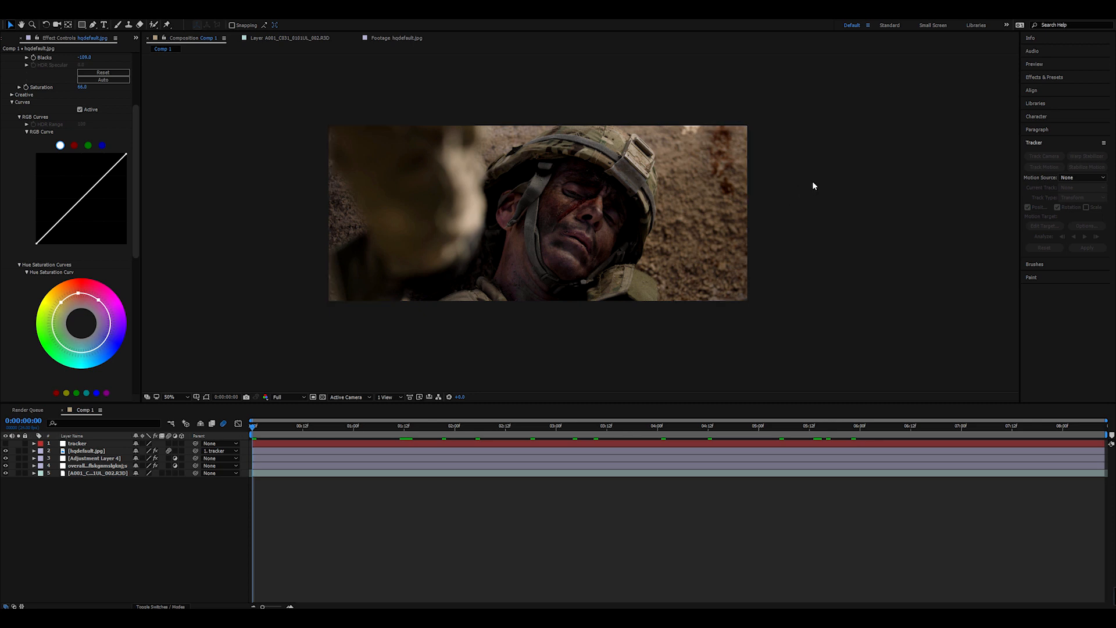